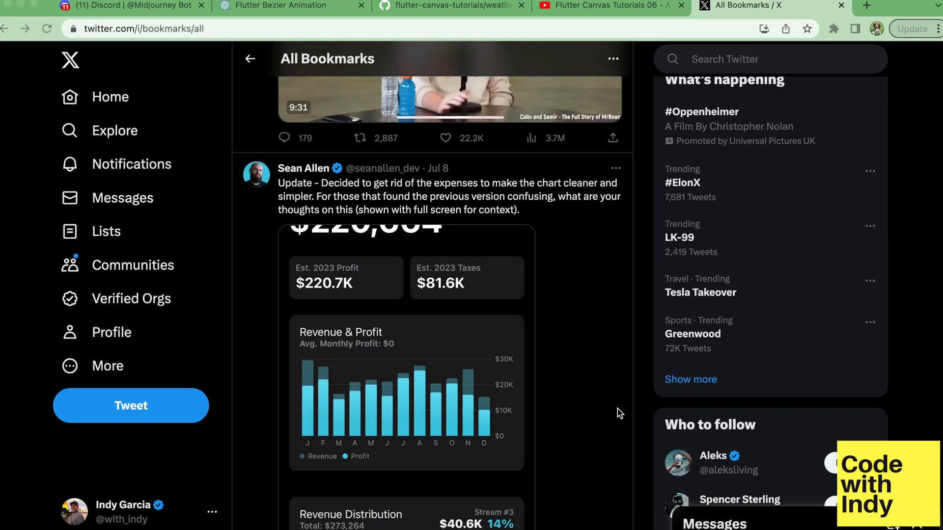
# - Scroll the X bookmarks to the post with the Revenue & Profit chart image
pyautogui.scroll(-3)
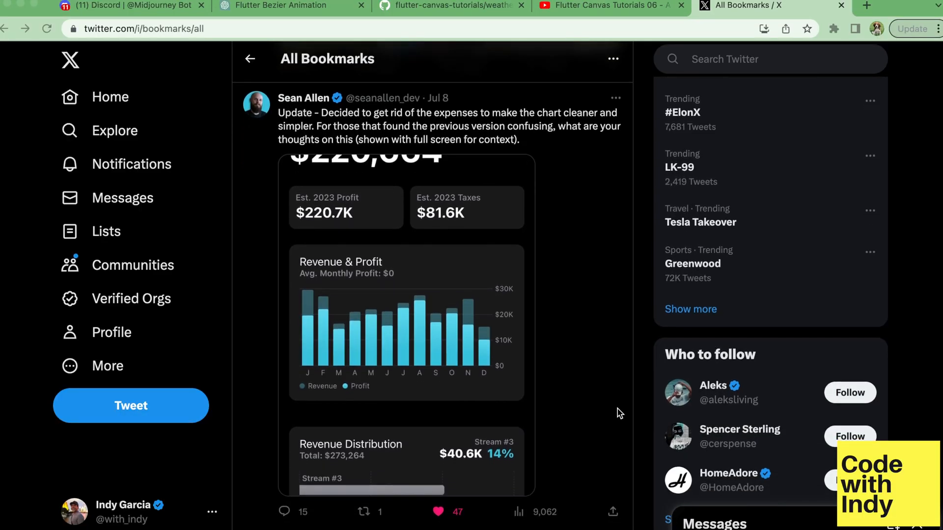
pyautogui.moveTo(481, 354)
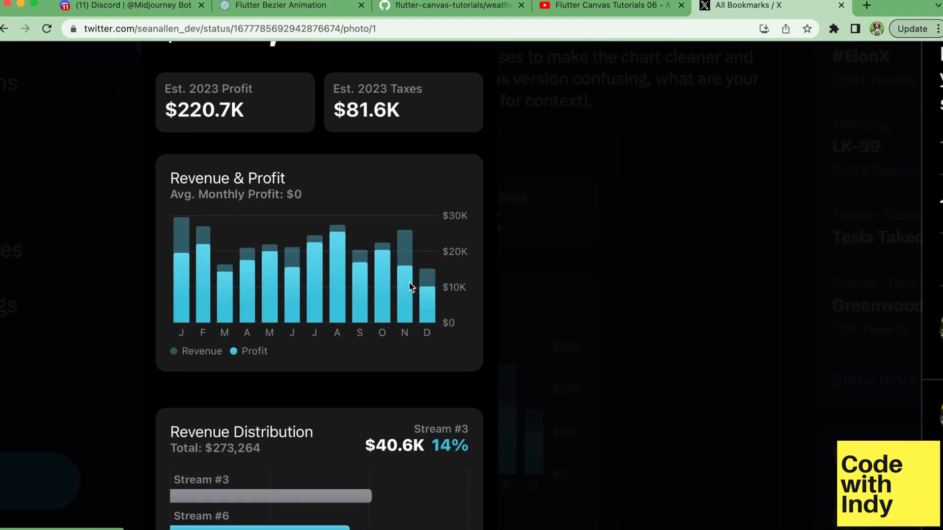
pyautogui.moveTo(419, 260)
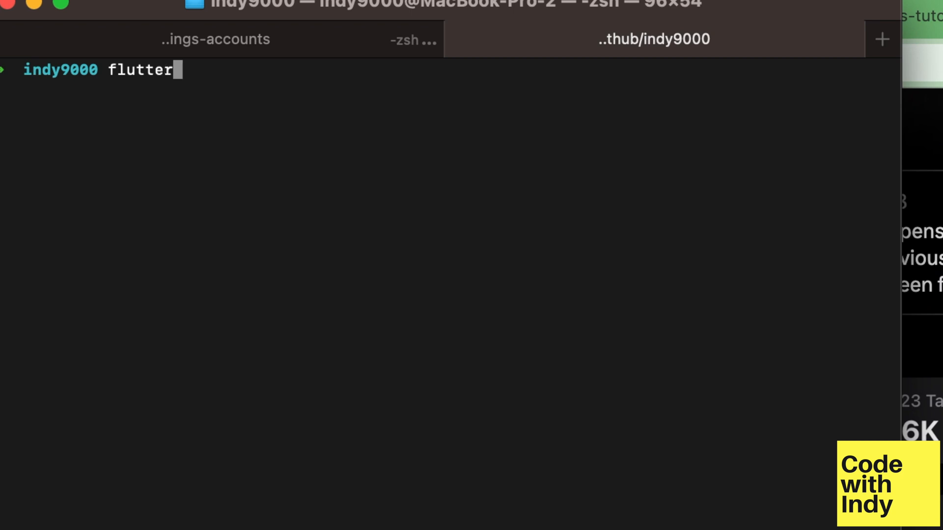
# - Enter 'flutter create -e profit_revenue_chart' to create an empty Flutter project
pyautogui.write('create')
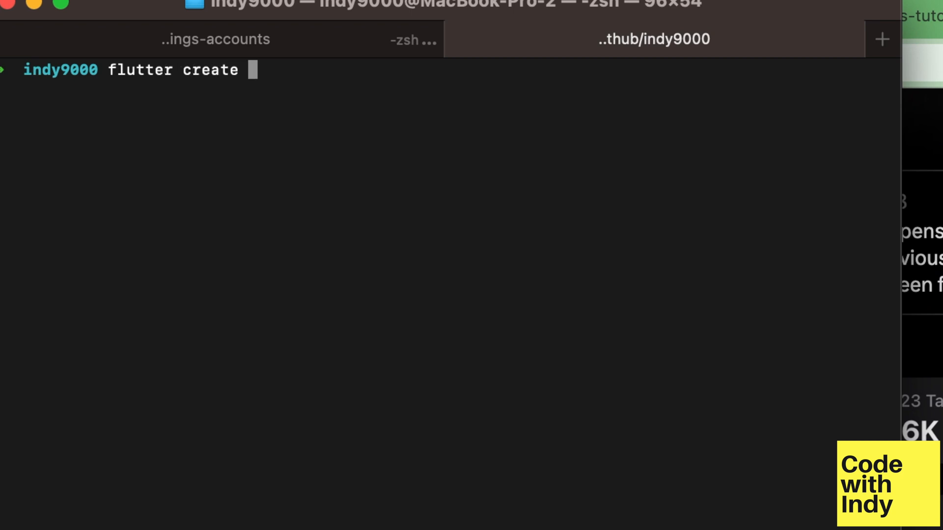
pyautogui.write('-e')
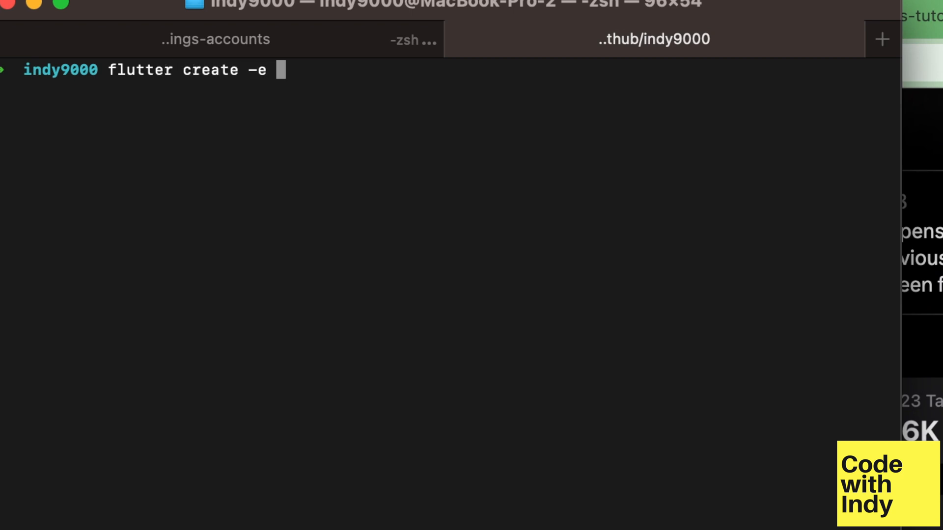
pyautogui.write('prof')
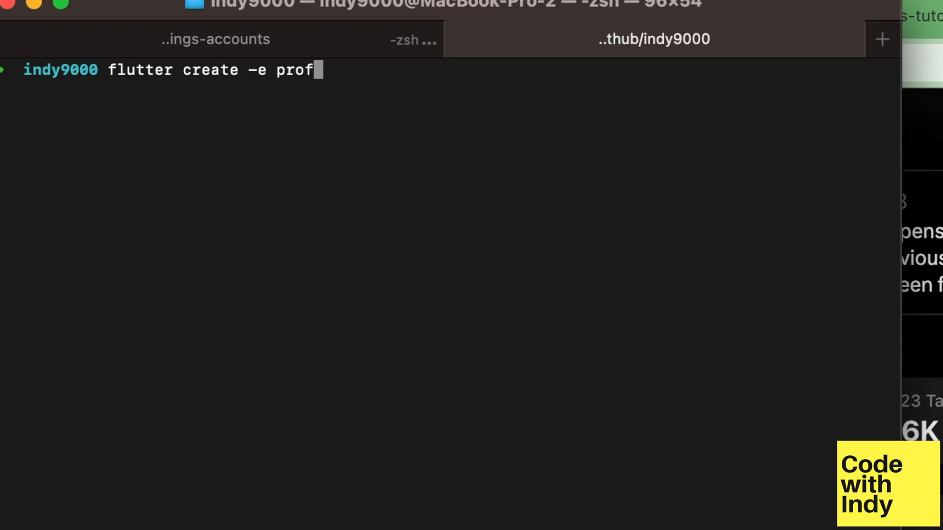
pyautogui.write('it_reve')
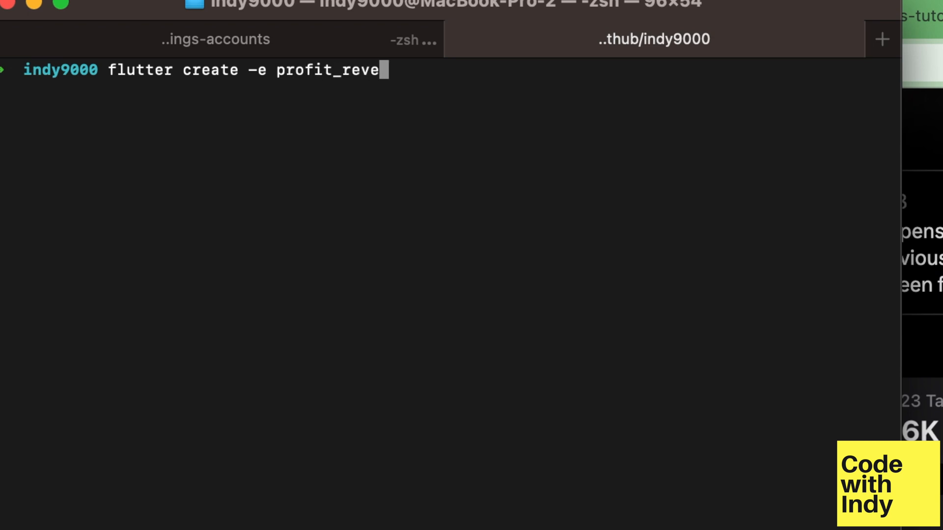
pyautogui.write('nue_char')
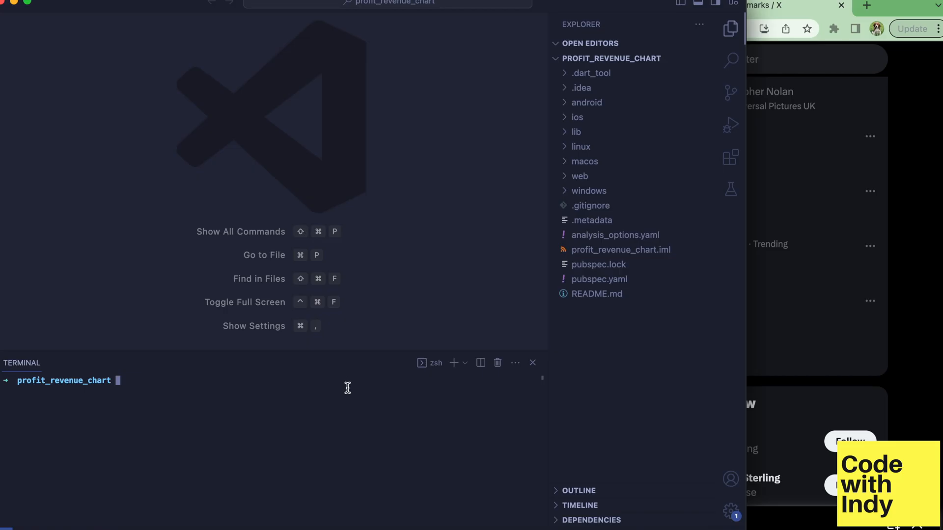
# - Run the app, set the body to RevenueProfitChart() and create lib/chart.dart
pyautogui.write('flutter run')
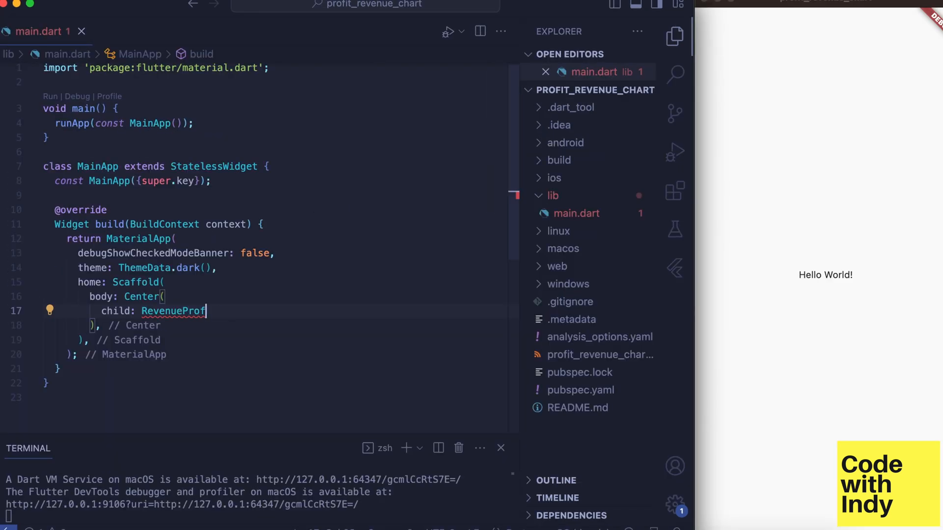
pyautogui.write('itChart(')
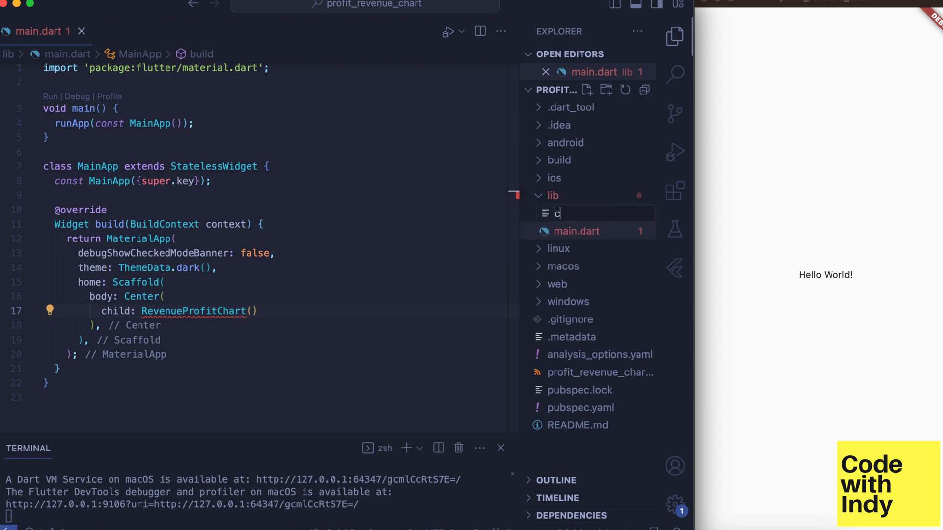
pyautogui.write('hart.dart')
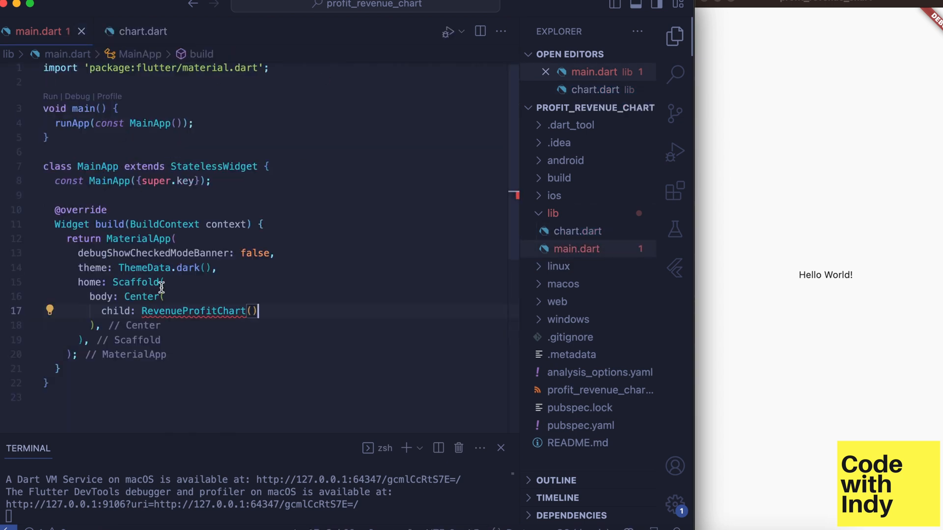
# - Import chart.dart via Quick Fix and wrap the chart in a SizedBox of width 320
pyautogui.click(50, 311)
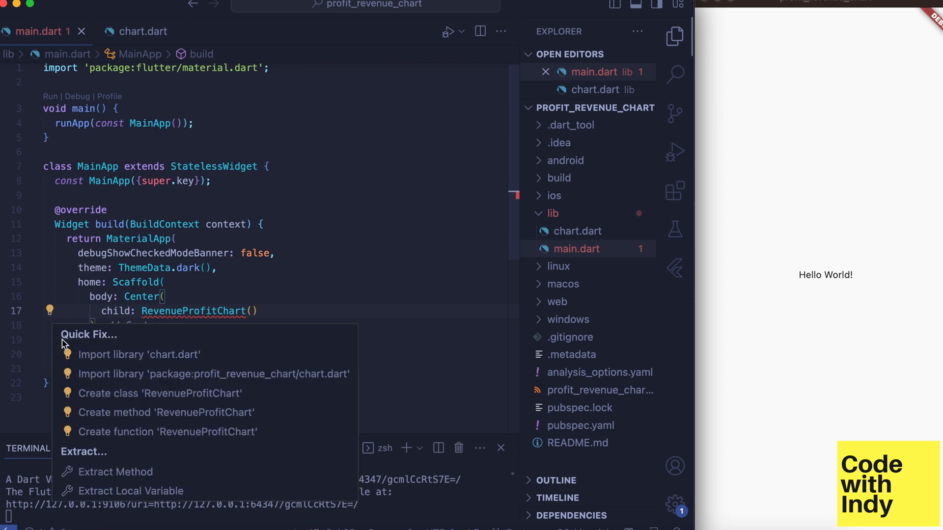
pyautogui.click(138, 355)
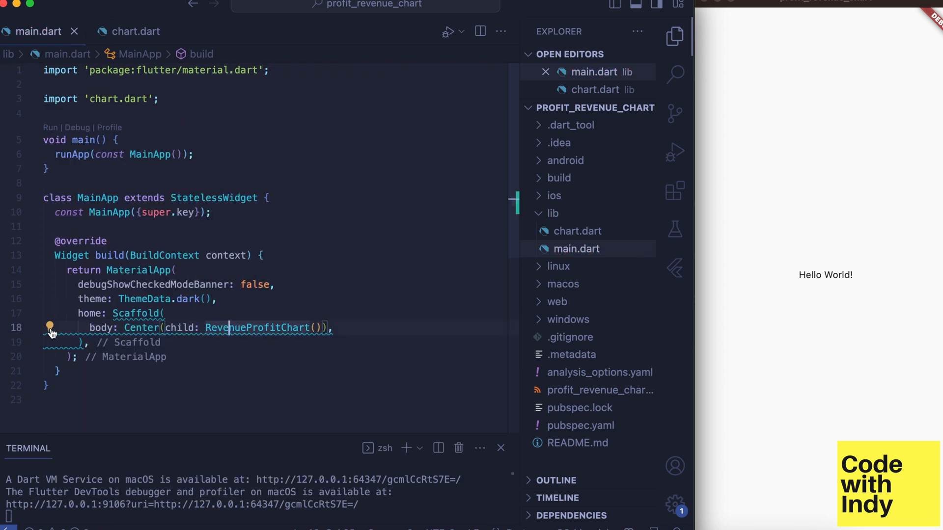
pyautogui.click(51, 328)
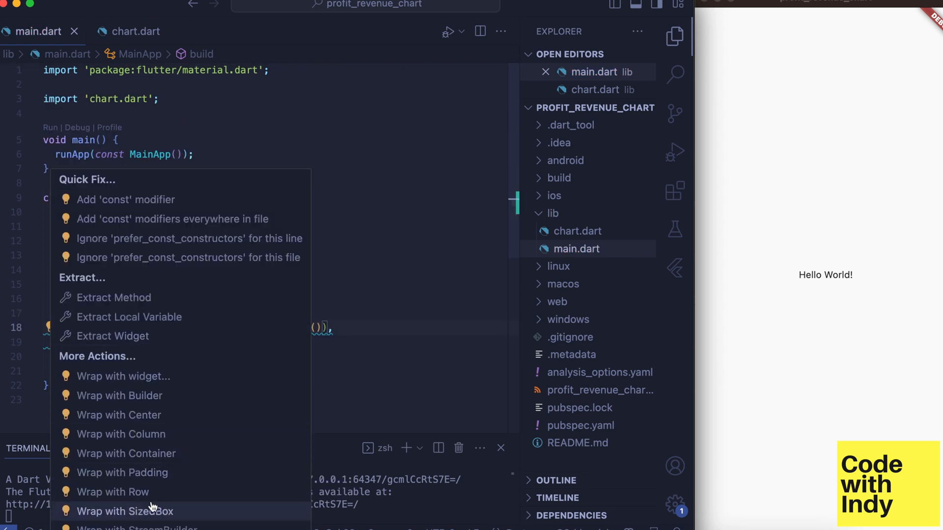
pyautogui.click(123, 511)
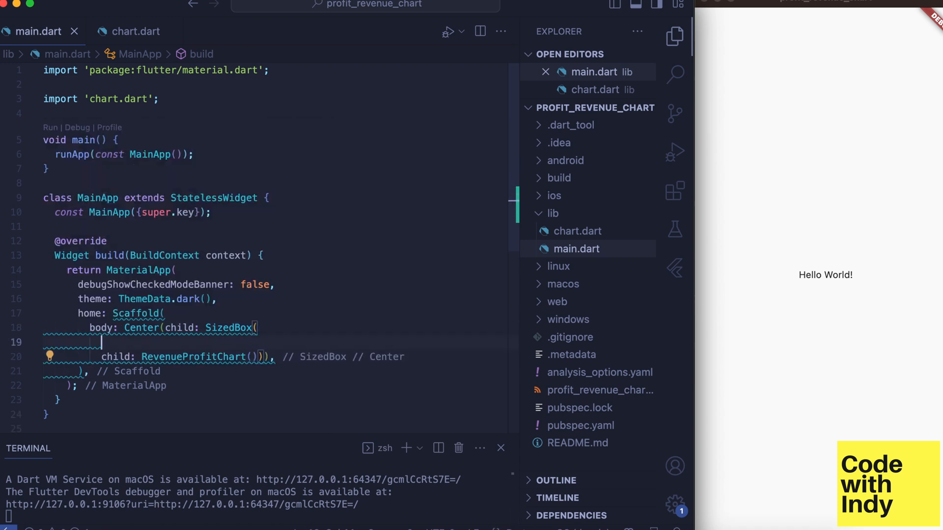
pyautogui.write('width')
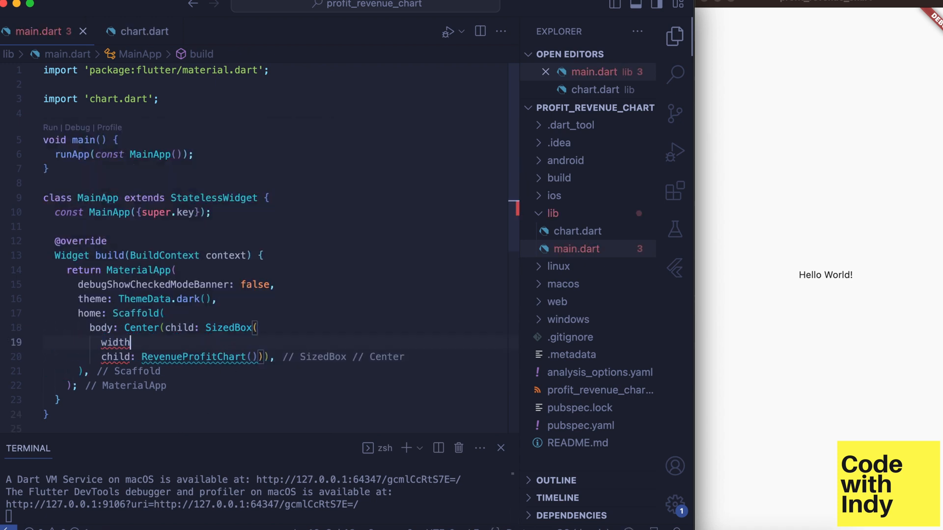
pyautogui.write(':320, height: 240, child: RevenueProfitChart(')
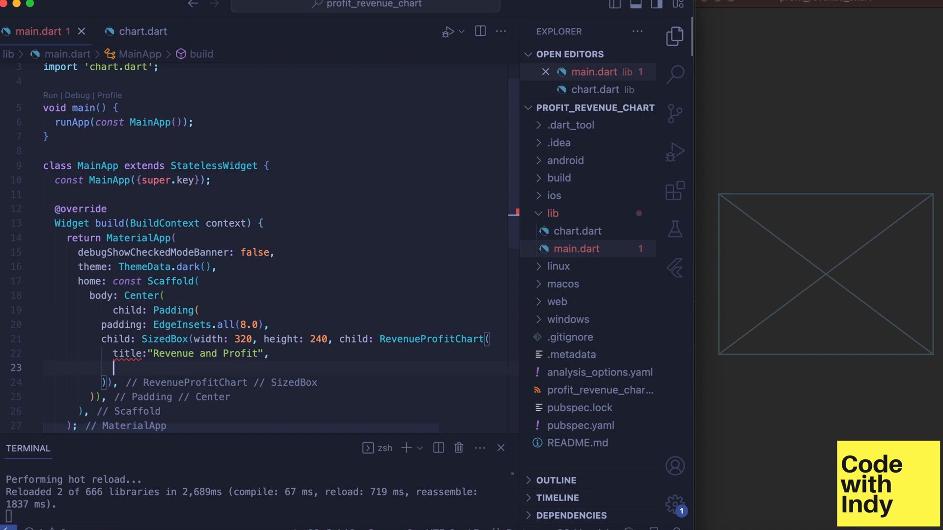
# - Add subtitle 'Avg. Monthly Profit $300' and dataseries arguments, then start lib/model.dart
pyautogui.write('subtitle:"Avg. Monthly Profit \\$300",')
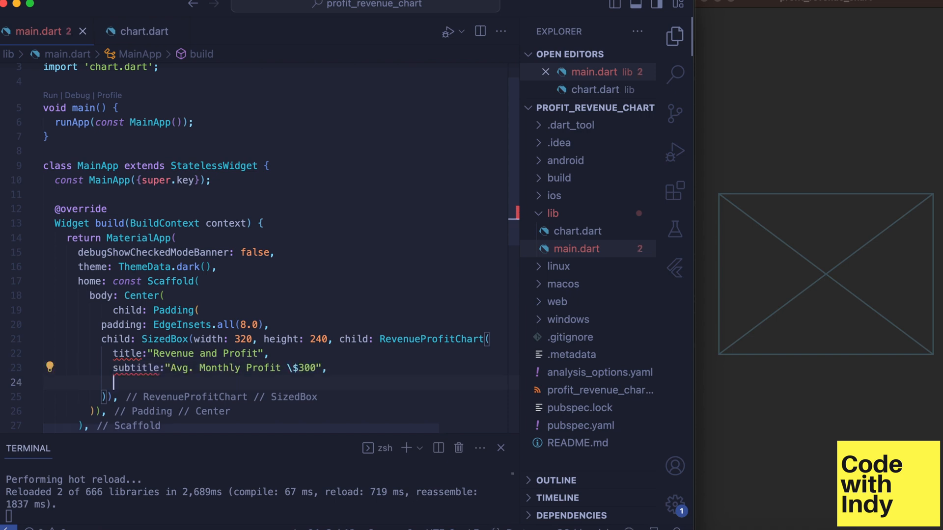
pyautogui.write('datase')
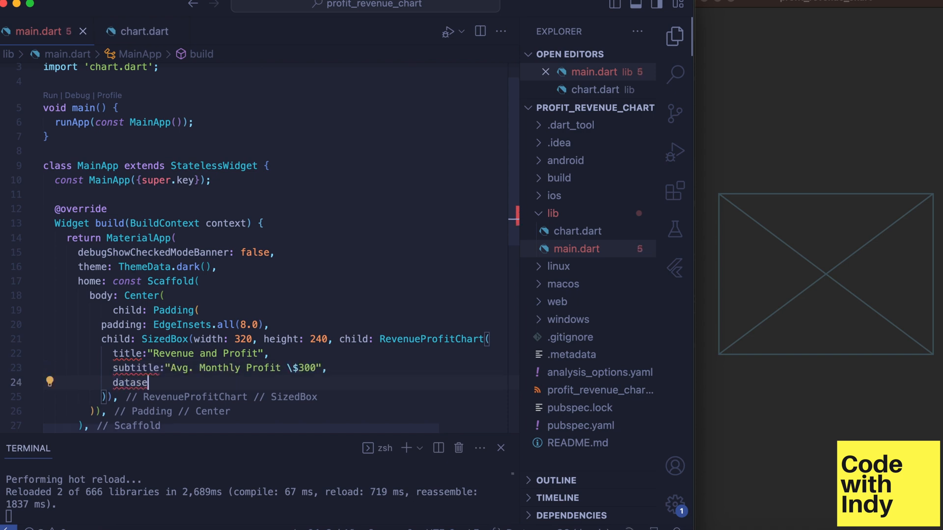
pyautogui.write('ries: ds')
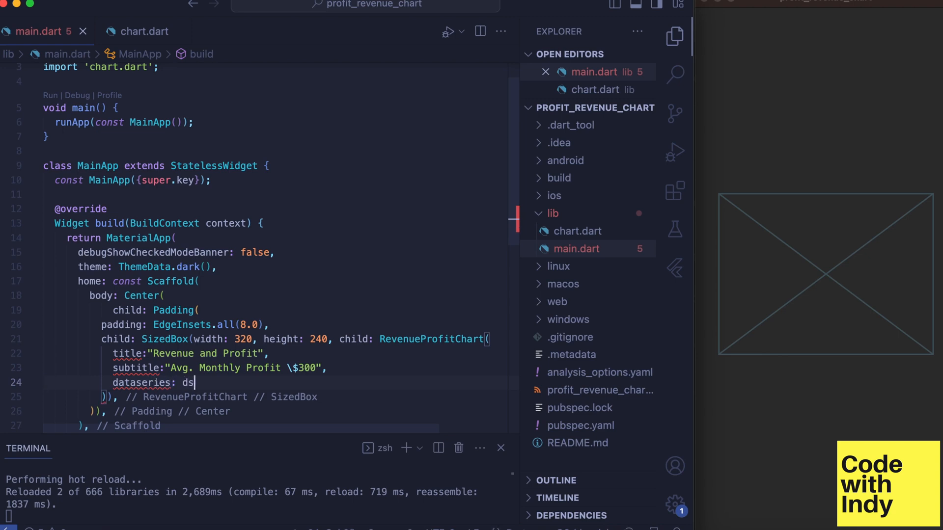
pyautogui.write(')')
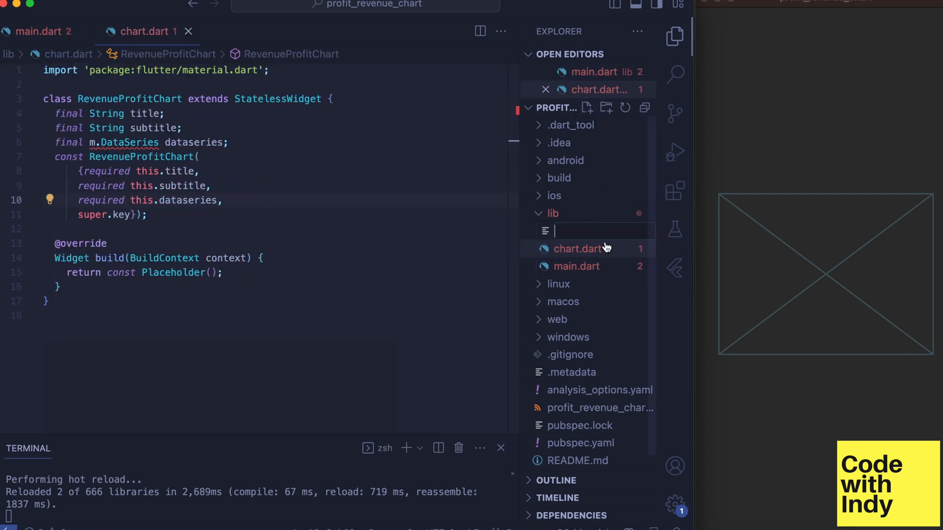
pyautogui.write('model.')
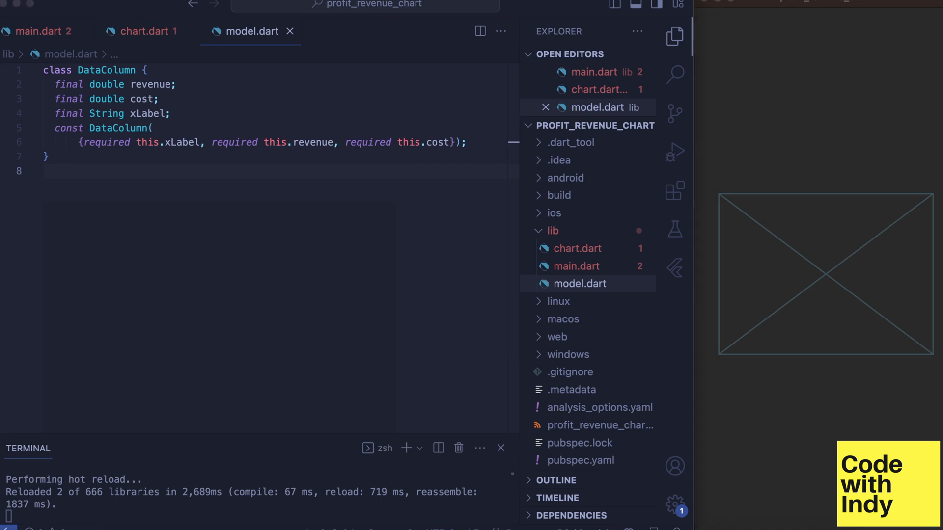
pyautogui.moveTo(524, 207)
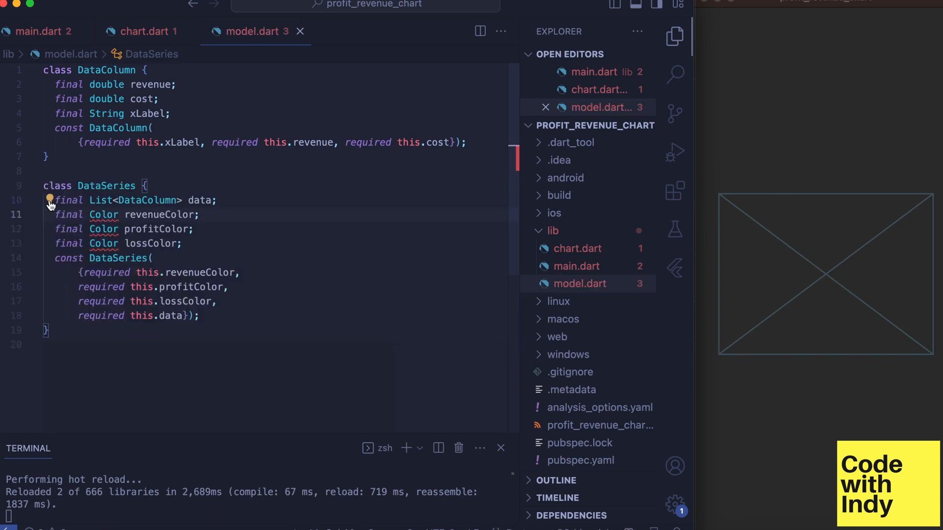
# - Switch to chart.dart after defining DataColumn and DataSeries in model.dart
pyautogui.click(50, 201)
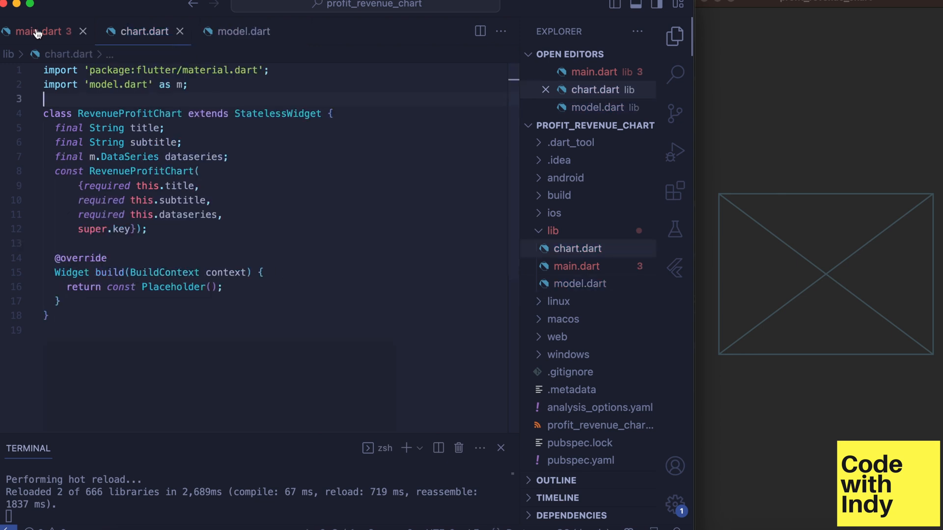
# - Review the twelve-month DataSeries in main.dart, then return to chart.dart
pyautogui.click(36, 31)
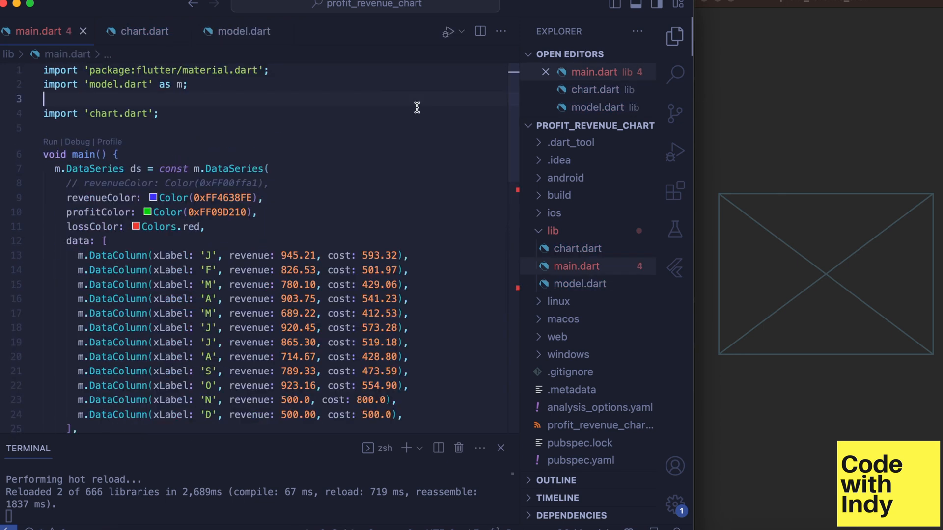
pyautogui.scroll(-3)
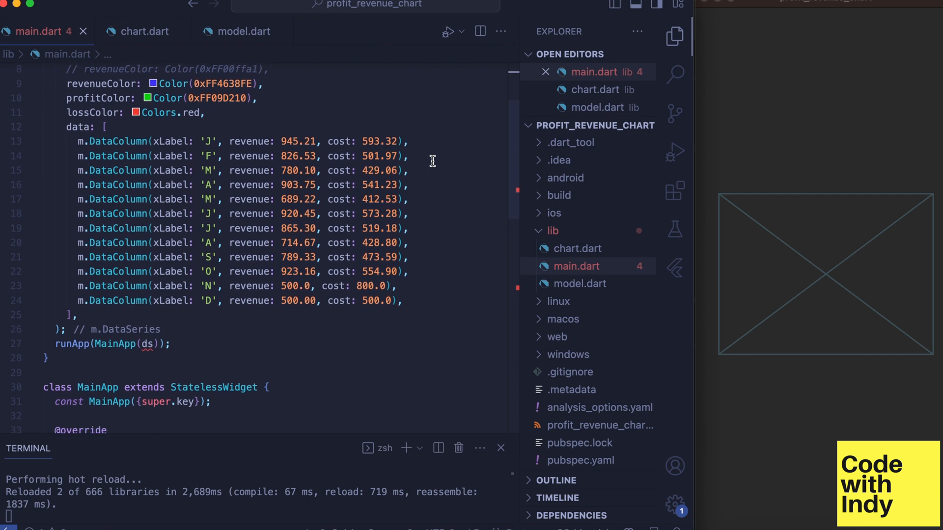
pyautogui.moveTo(421, 211)
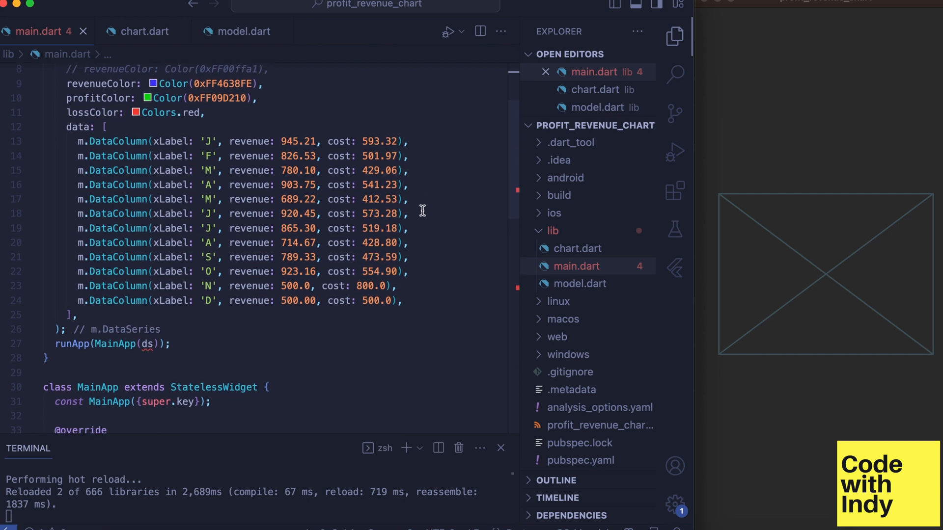
pyautogui.scroll(-3)
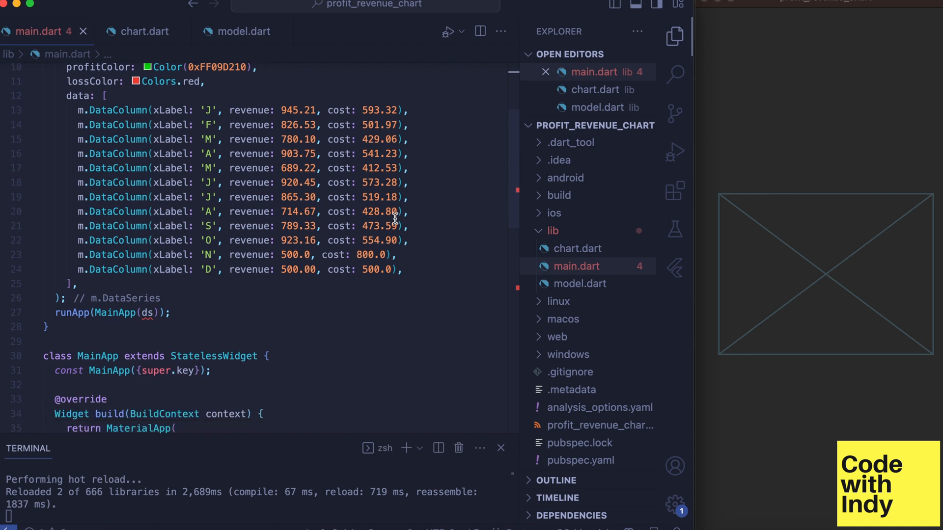
pyautogui.scroll(-3)
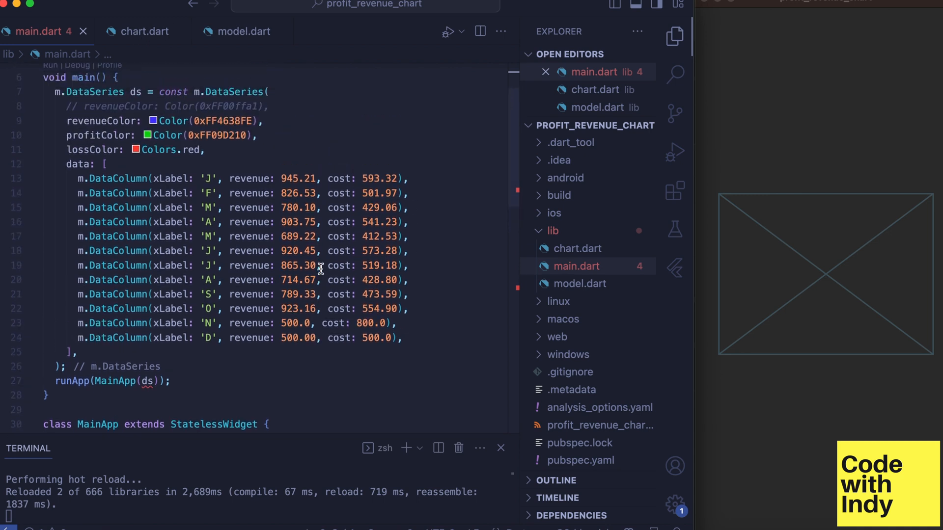
pyautogui.click(142, 31)
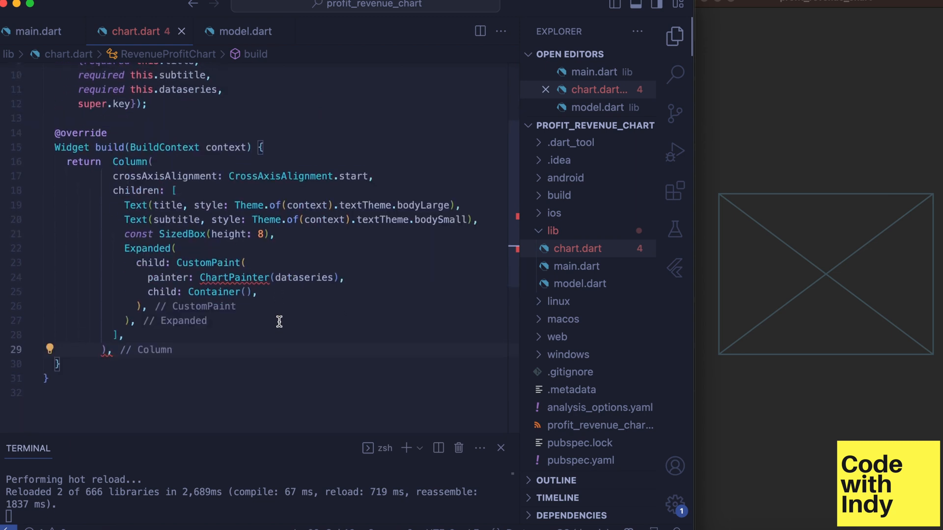
# - Wrap the chart's Column in Padding and then in a Container using Quick Fix
pyautogui.click(50, 162)
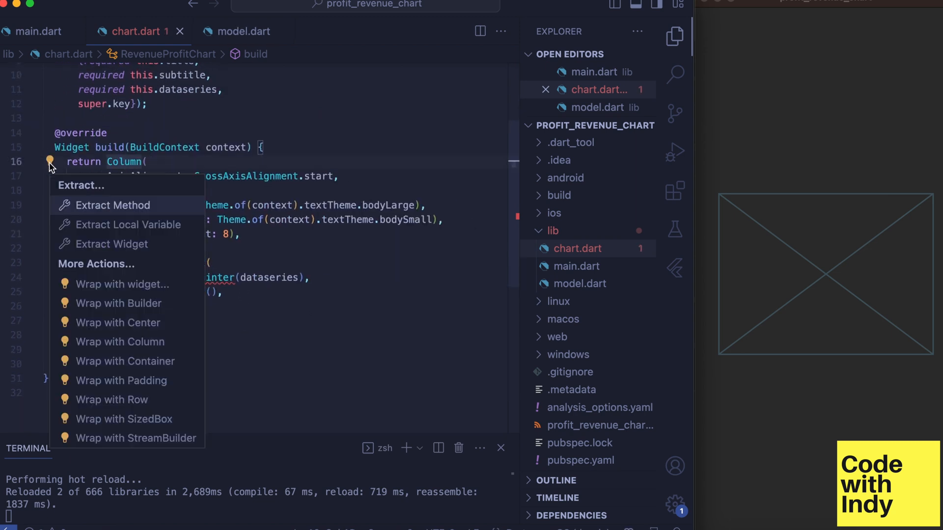
pyautogui.moveTo(148, 385)
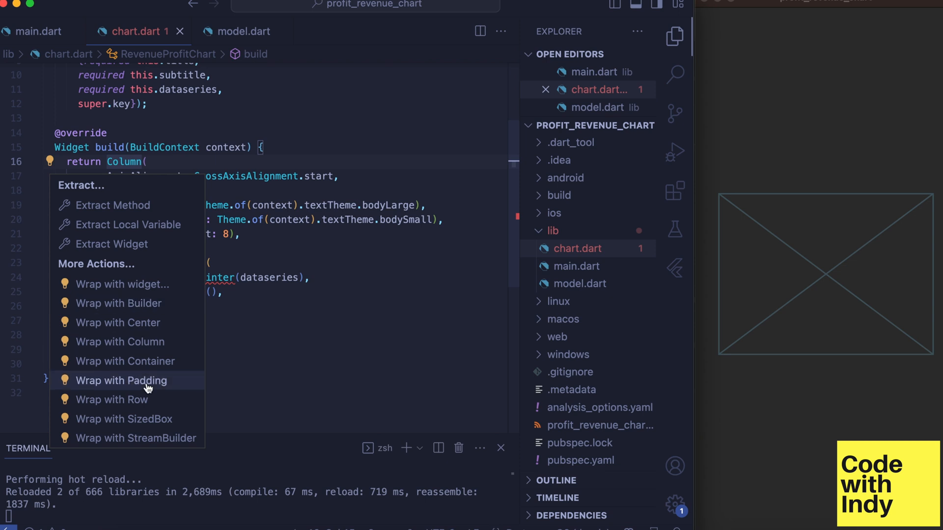
pyautogui.click(120, 382)
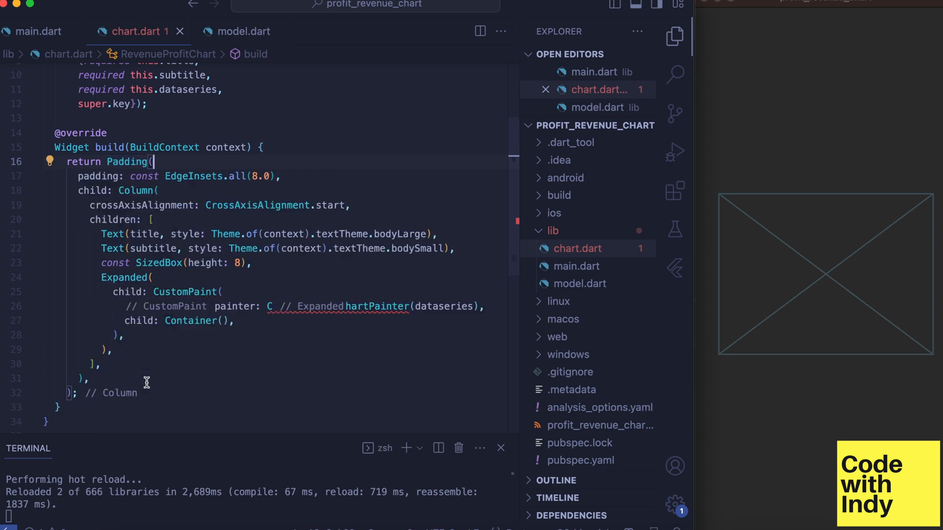
pyautogui.click(49, 161)
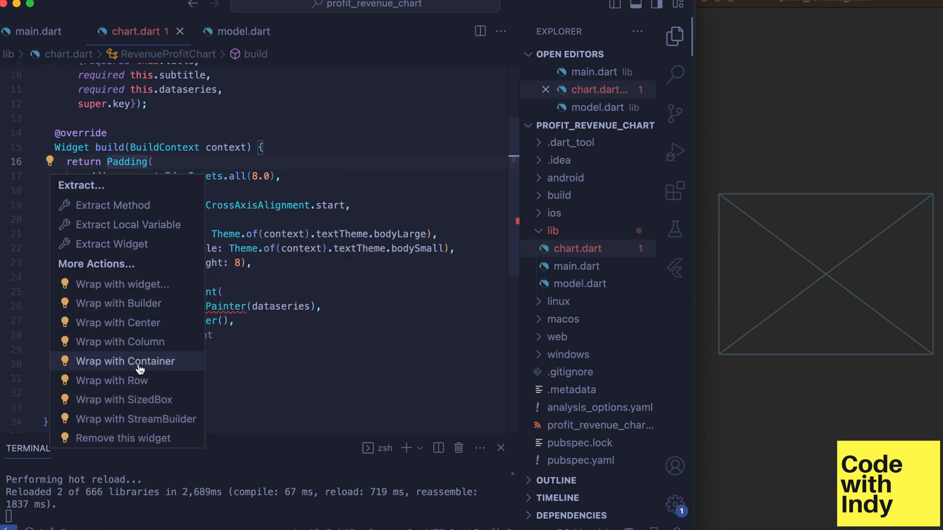
pyautogui.click(125, 360)
pyautogui.write('class ChartPainter extends CustomPainter {}')
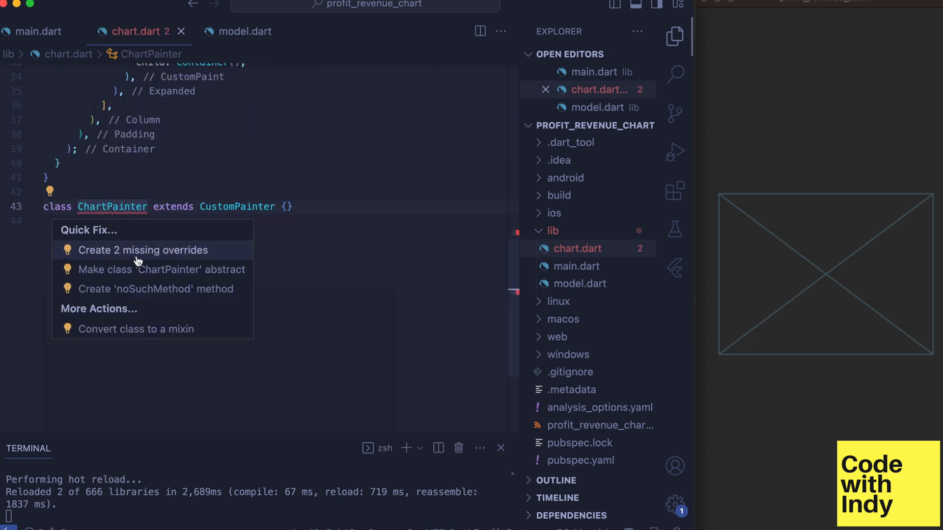
# - Generate ChartPainter's missing paint and shouldRepaint overrides
pyautogui.click(143, 250)
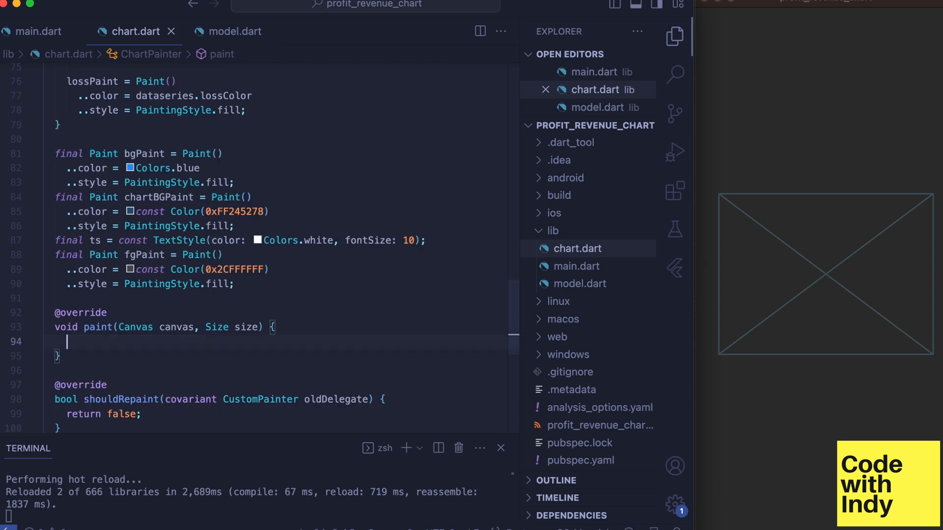
# - In paint, define the full-size rect, compute columnWidth and call drawXLabels(canvas, chartRect, columnWidth)
pyautogui.write('final rect = Rect.fromLTWH(0, 0, size.width, size.height);')
pyautogui.write('canvas.drawRect(chartRect, chartBGPaint);')
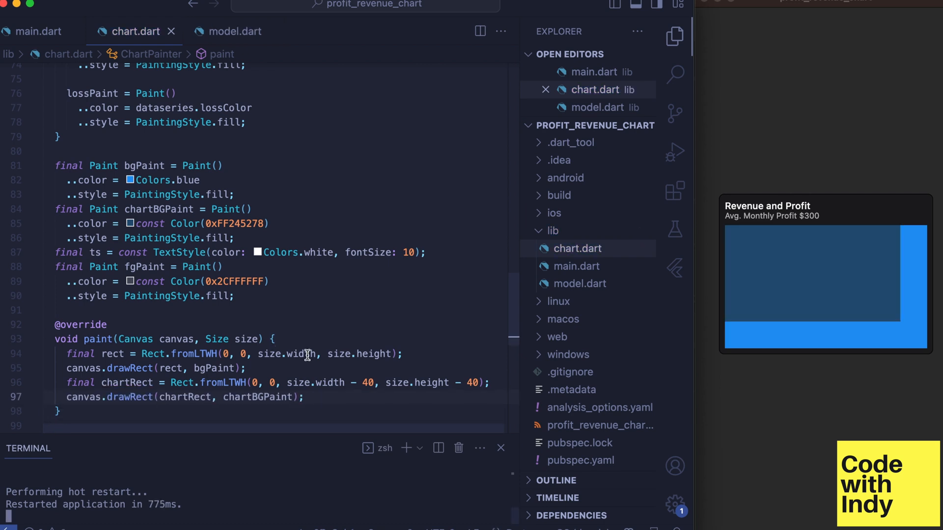
pyautogui.scroll(-3)
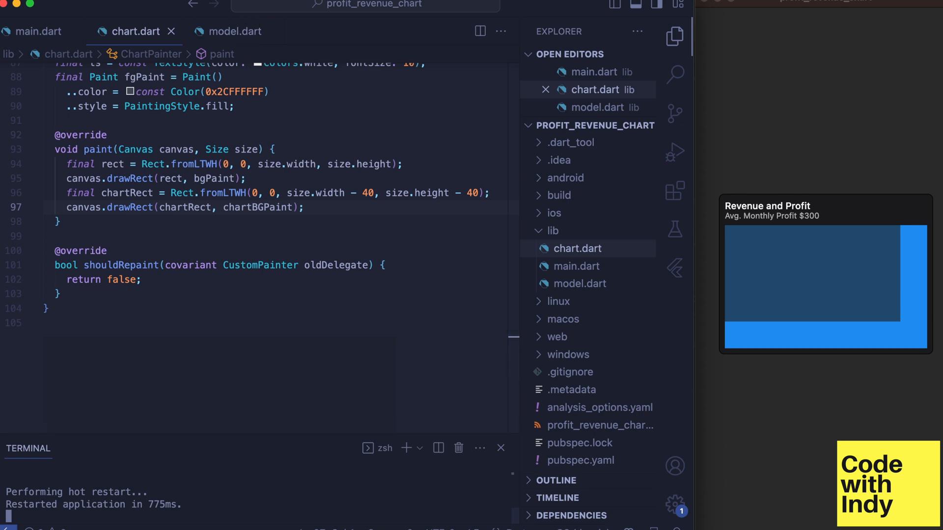
pyautogui.write('final columnWidth = chartRect.width / dataseries.data.length;')
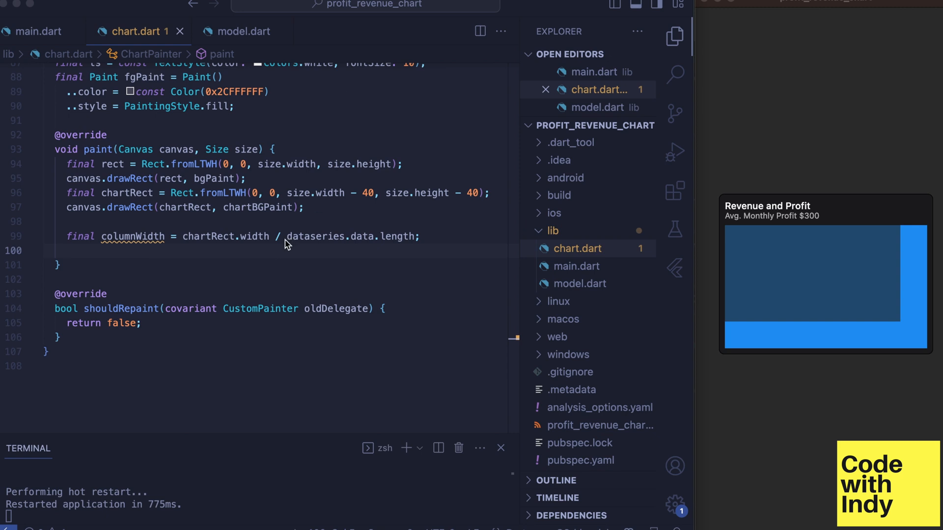
pyautogui.write('drawXLabels(canvas, chartRect, columnWidth);')
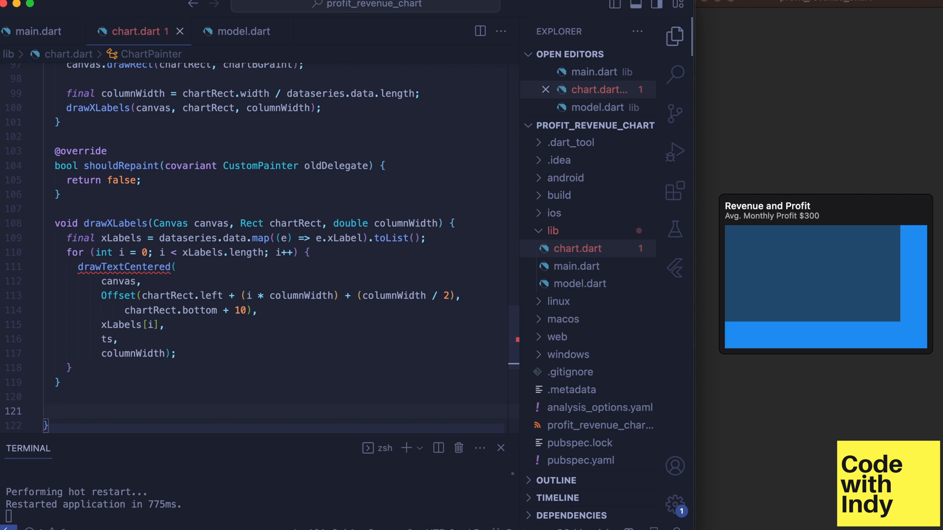
# - Scroll through the pasted measureText and drawText helper methods in ChartPainter
pyautogui.scroll(-3)
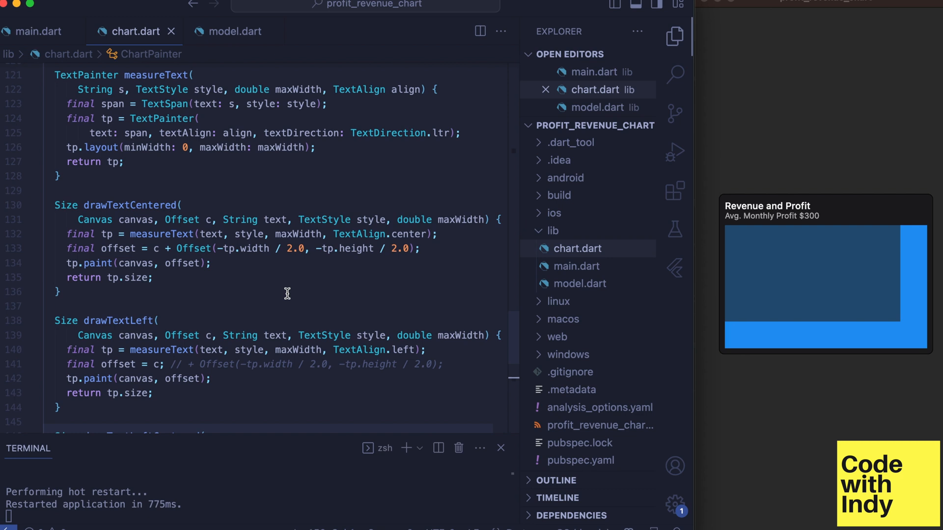
pyautogui.scroll(-3)
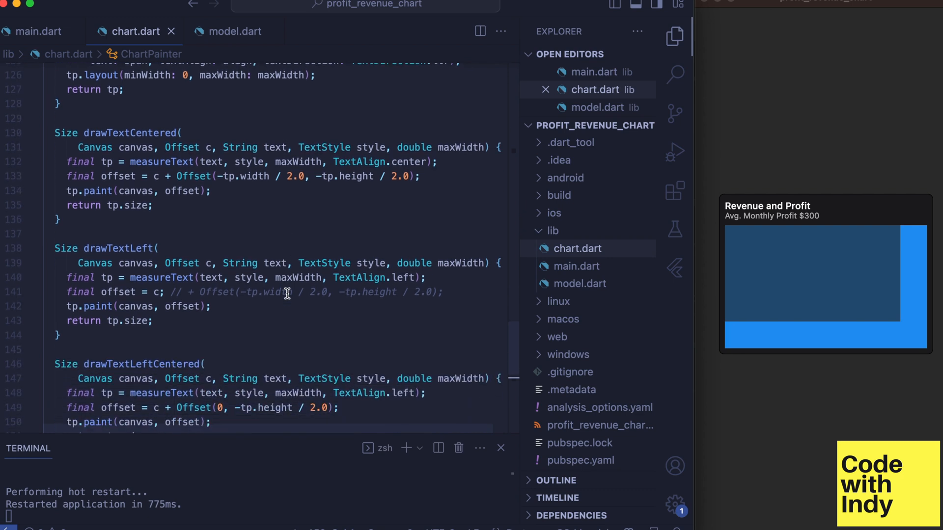
pyautogui.scroll(-3)
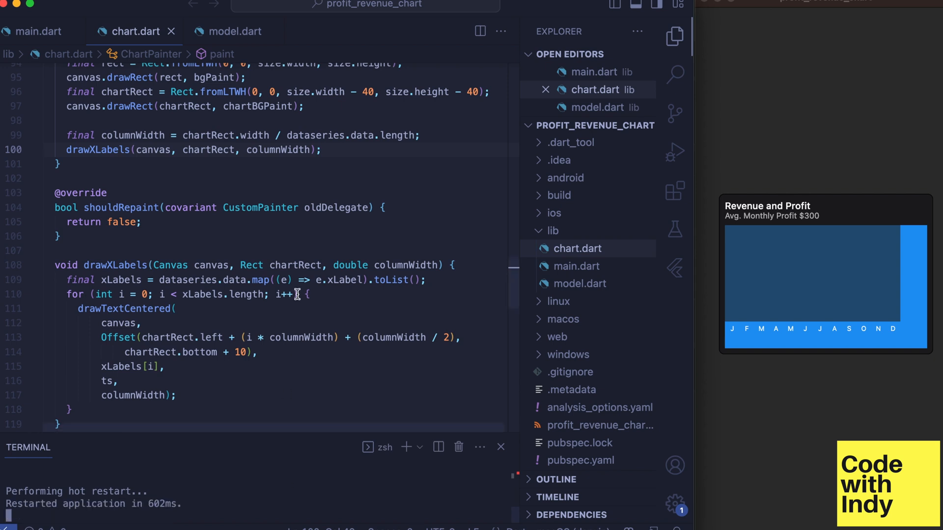
pyautogui.moveTo(358, 158)
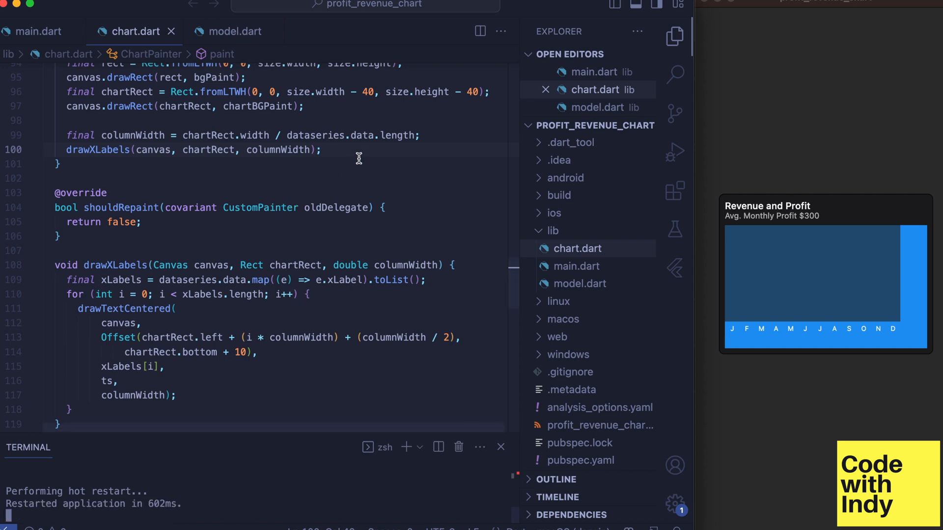
# - Start a new line after the drawXLabels call for the y-axis range and ratio code
pyautogui.click(322, 150)
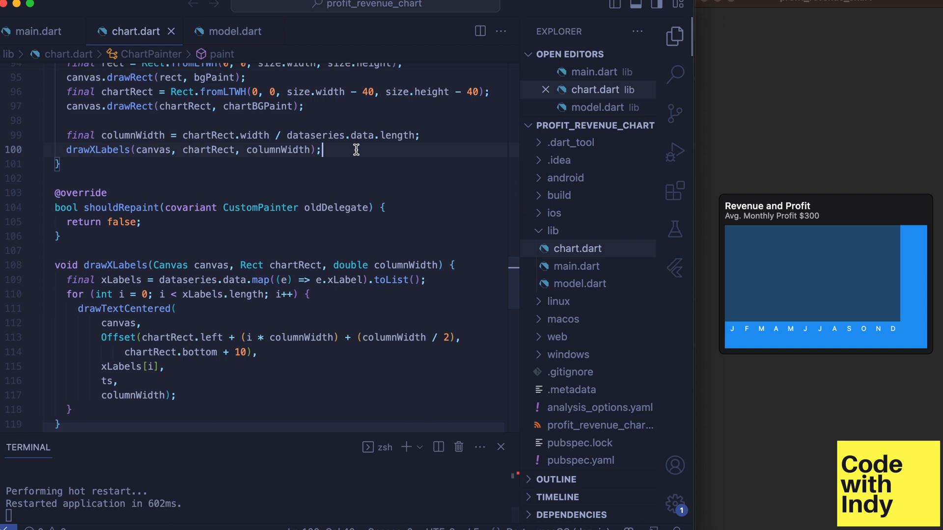
pyautogui.press('enter')
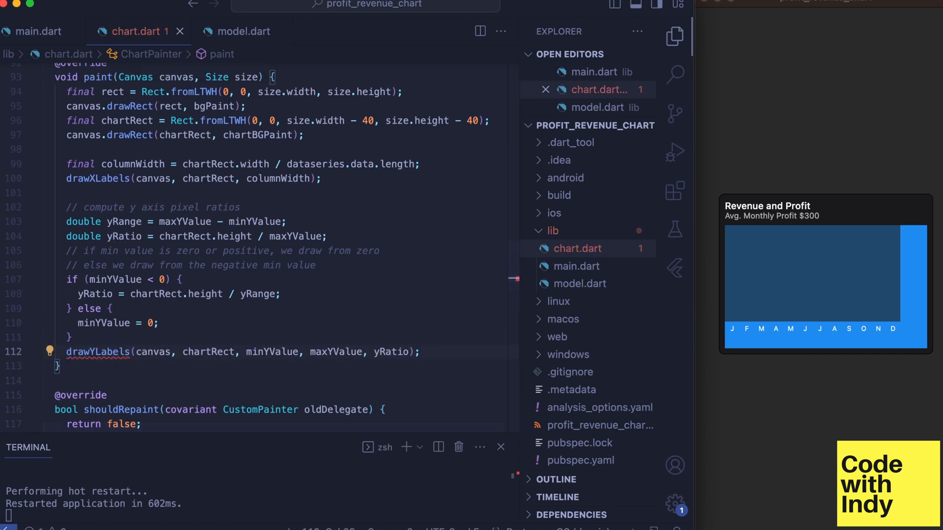
# - Scroll down through chart.dart while writing the _getYStep power-of-ten helper
pyautogui.scroll(-3)
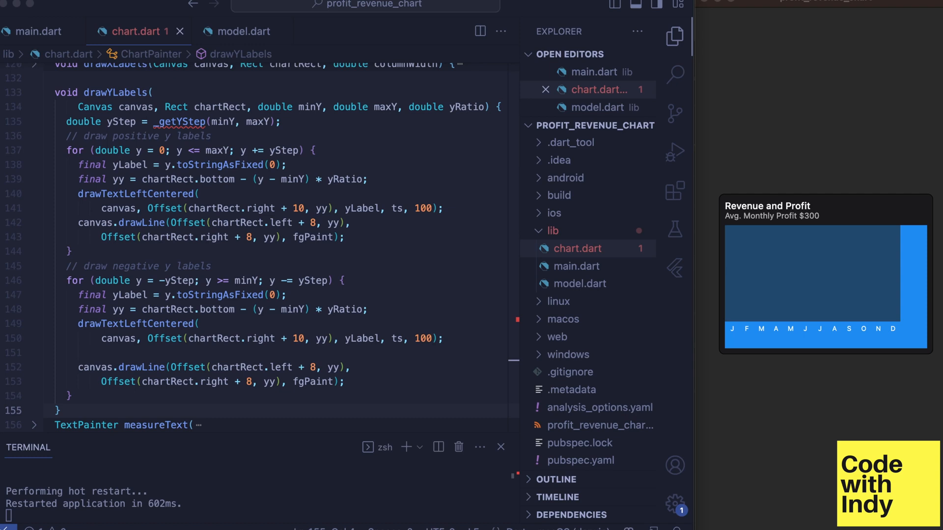
pyautogui.moveTo(421, 309)
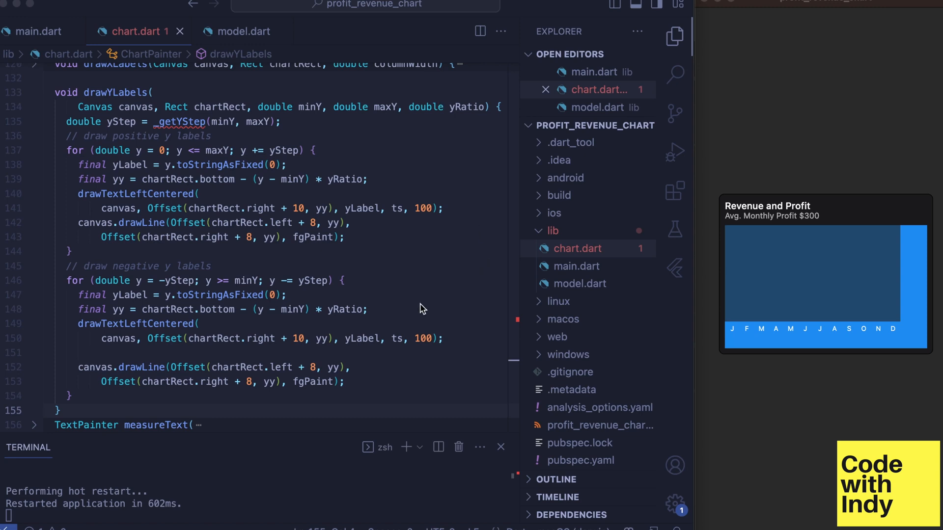
pyautogui.moveTo(420, 325)
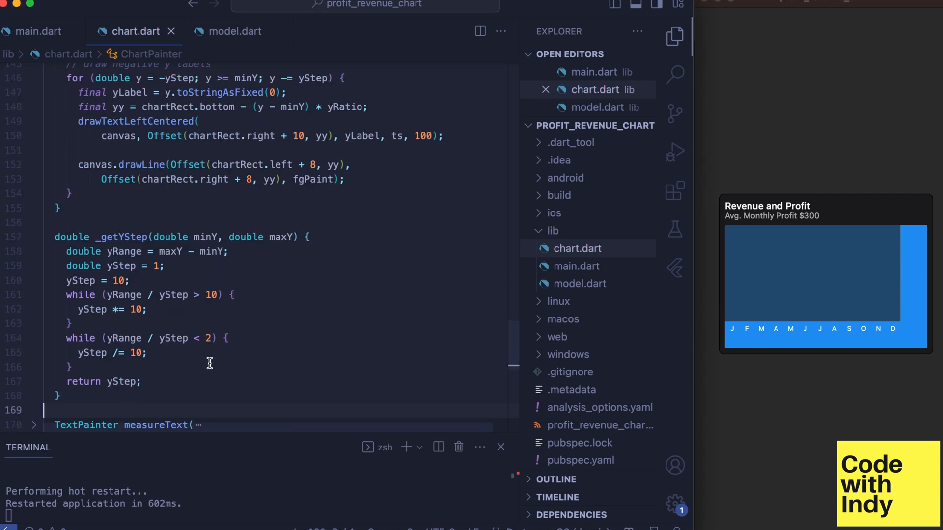
pyautogui.scroll(-3)
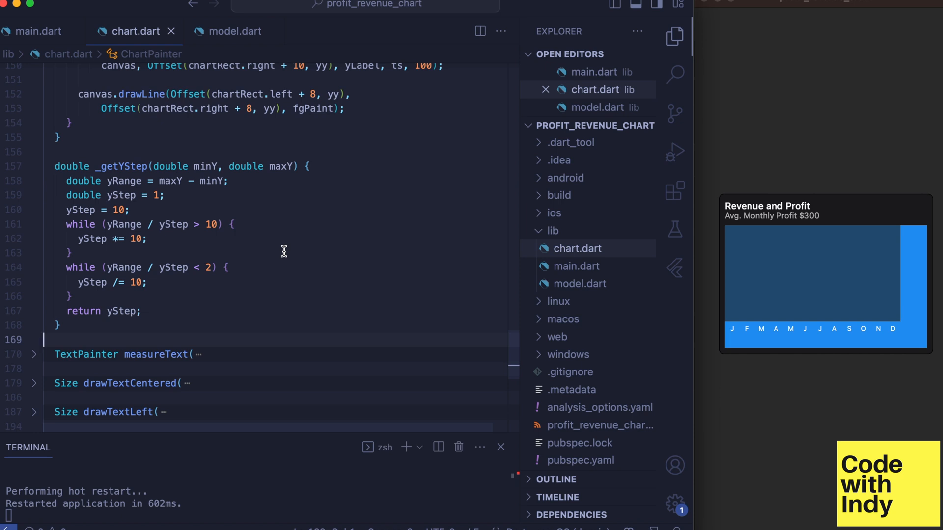
pyautogui.moveTo(230, 232)
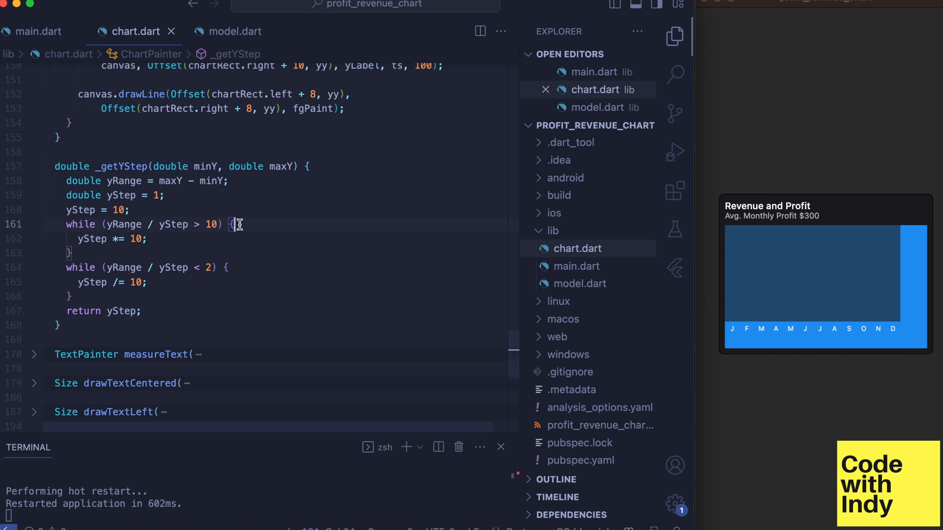
pyautogui.moveTo(256, 234)
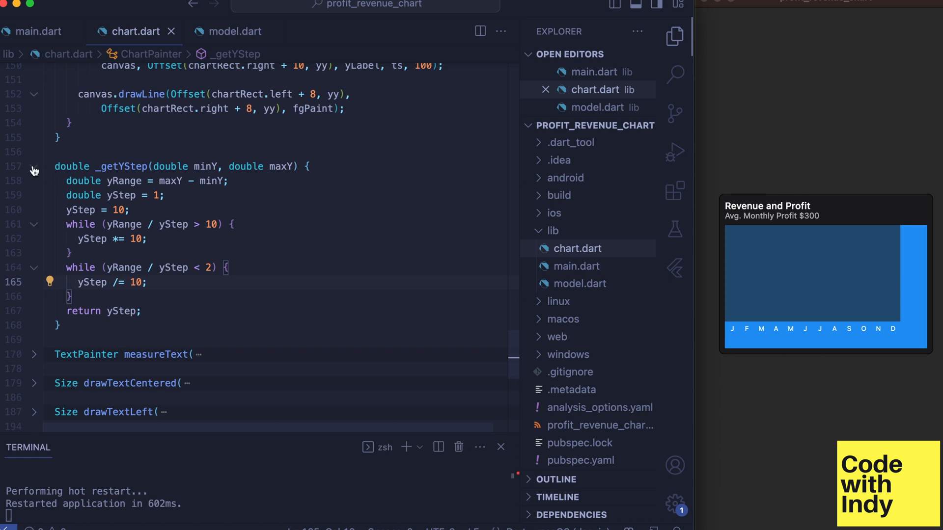
# - Collapse _getYStep and review the drawYLabels positive and negative label loops
pyautogui.click(34, 167)
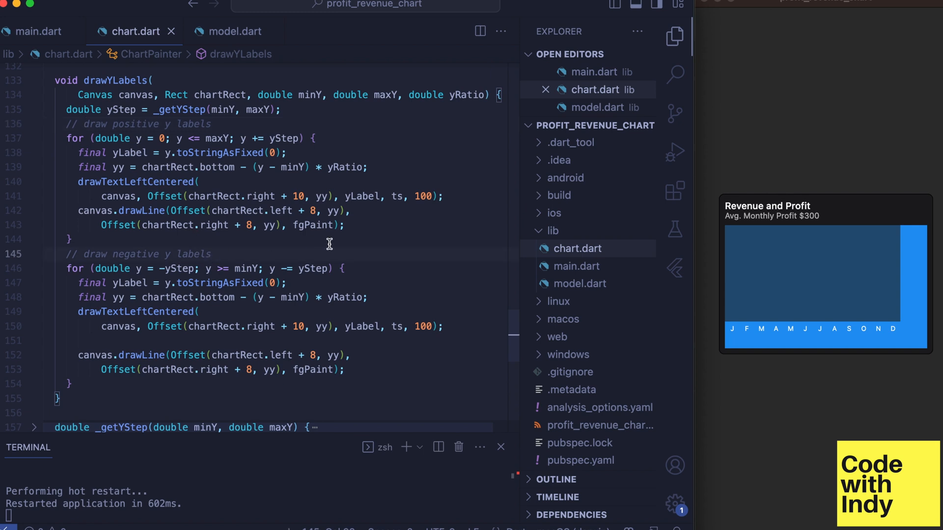
pyautogui.moveTo(329, 249)
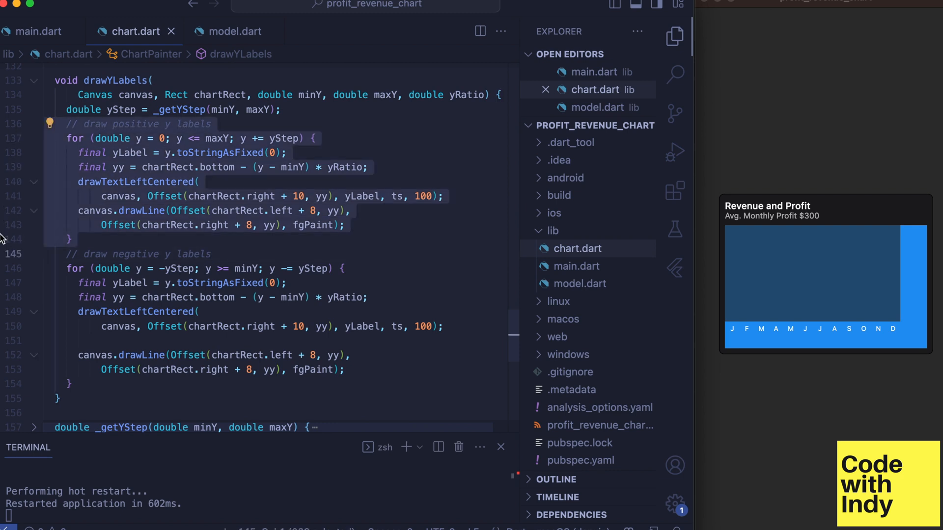
pyautogui.moveTo(140, 194)
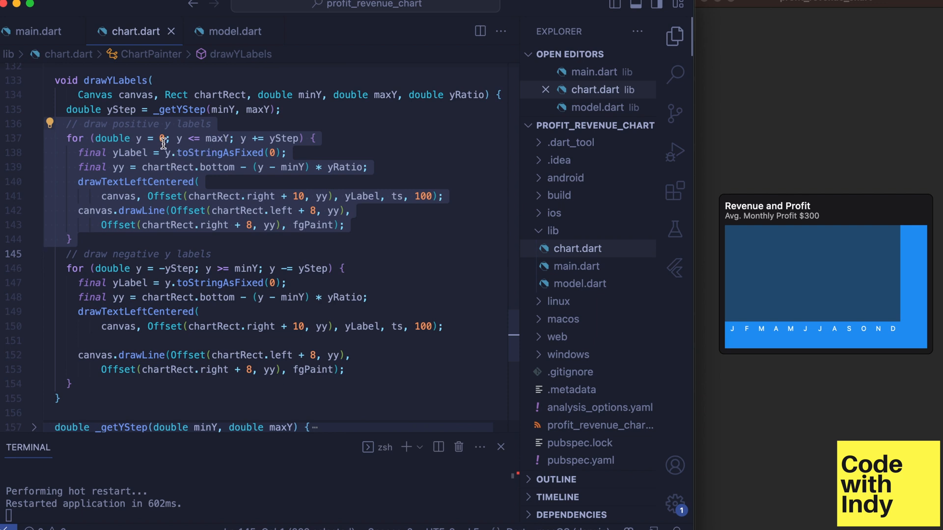
pyautogui.click(325, 138)
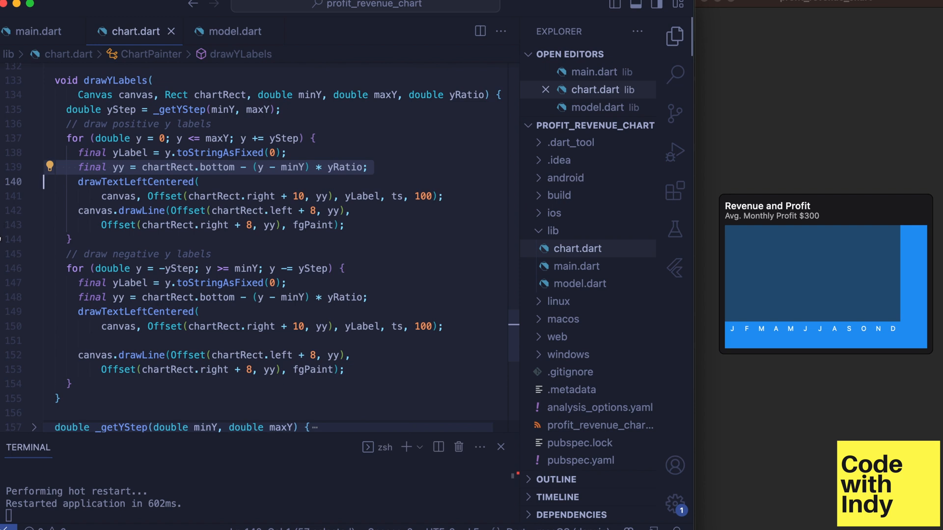
pyautogui.moveTo(5, 246)
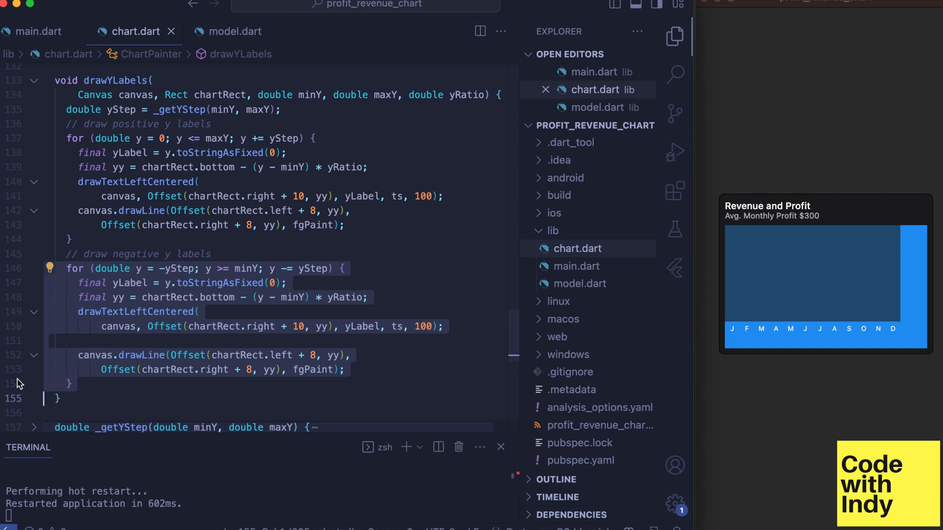
pyautogui.moveTo(39, 291)
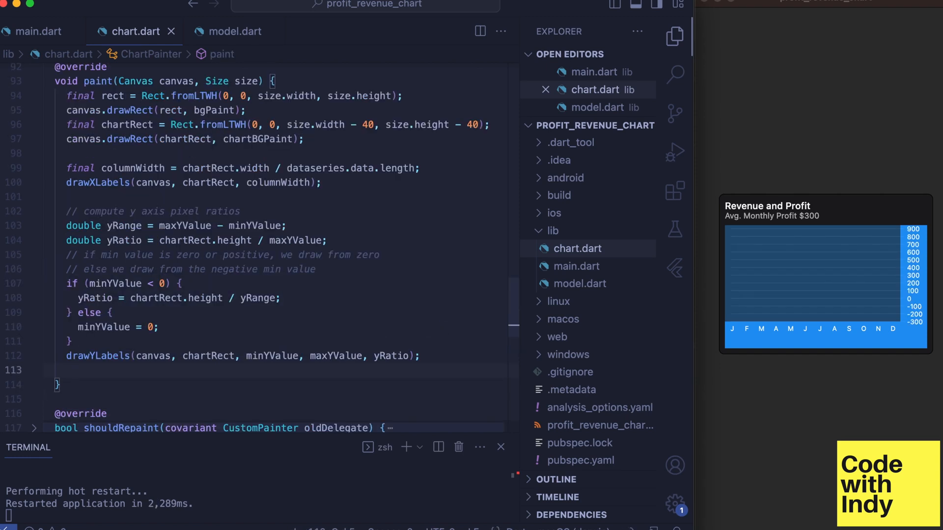
# - Call drawColumns(chartRect, columnWidth, yRatio, canvas) from paint and review drawColumns
pyautogui.write('drawColumns(chartRect, columnWidth, yRatio, canvas);')
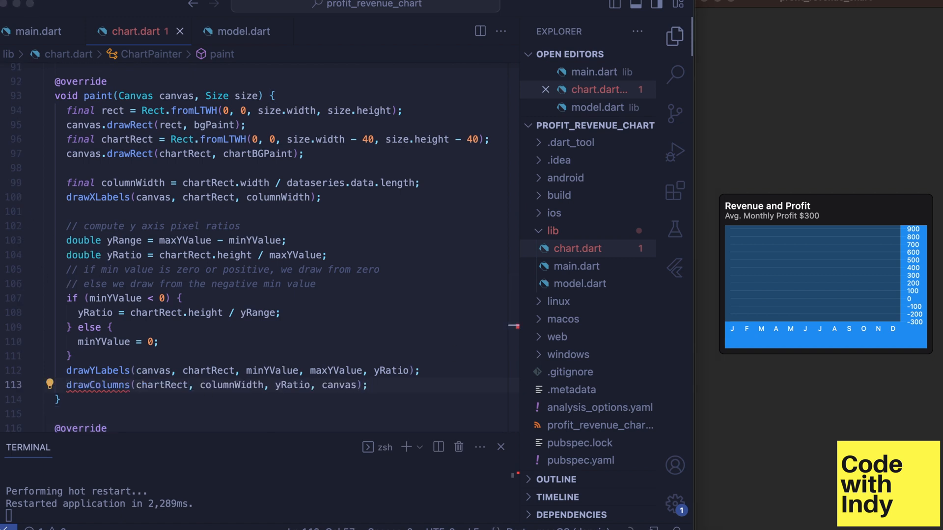
pyautogui.scroll(-3)
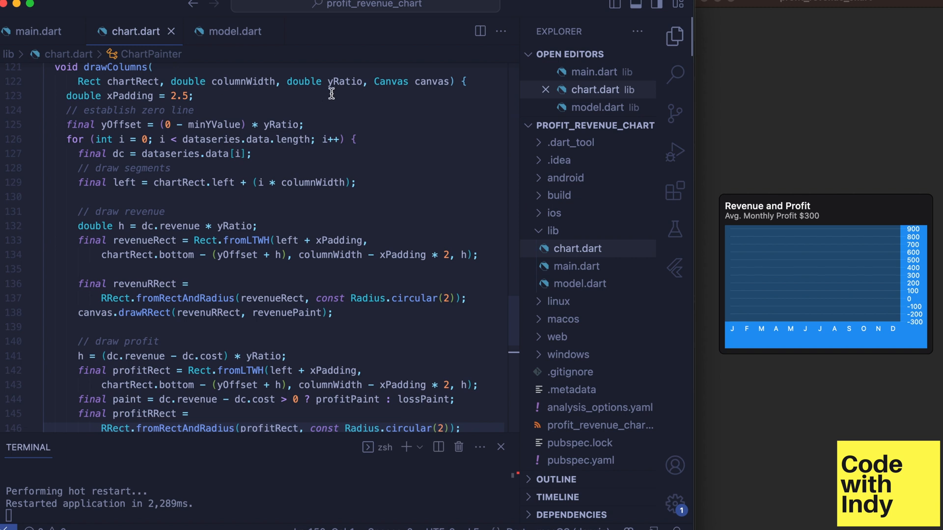
pyautogui.click(244, 82)
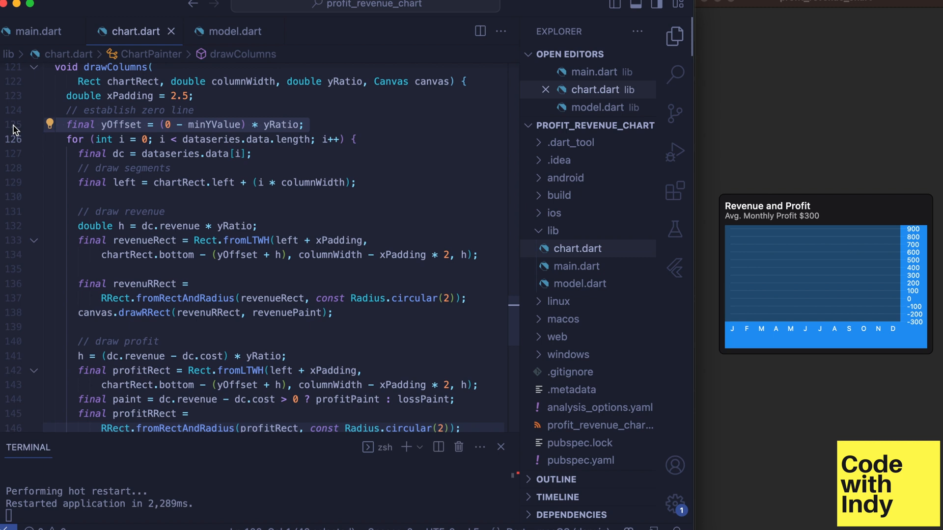
pyautogui.moveTo(18, 184)
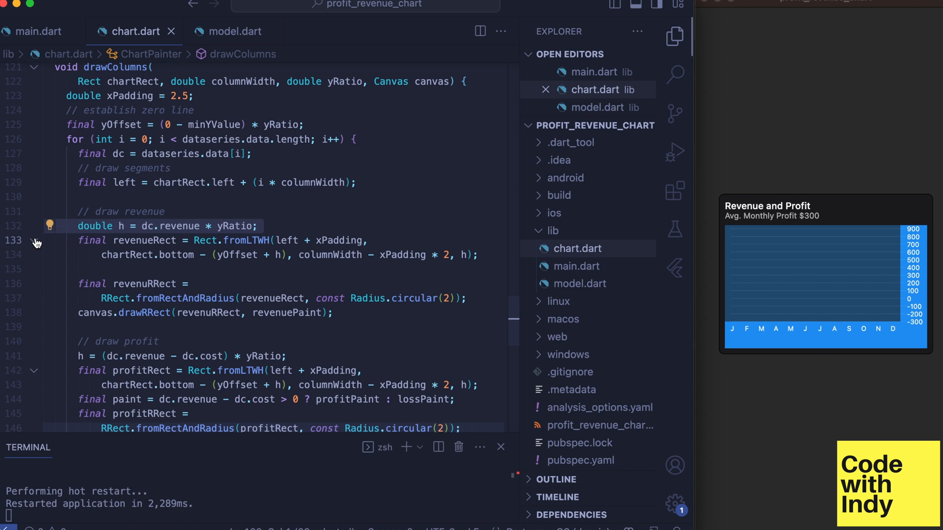
pyautogui.moveTo(77, 256)
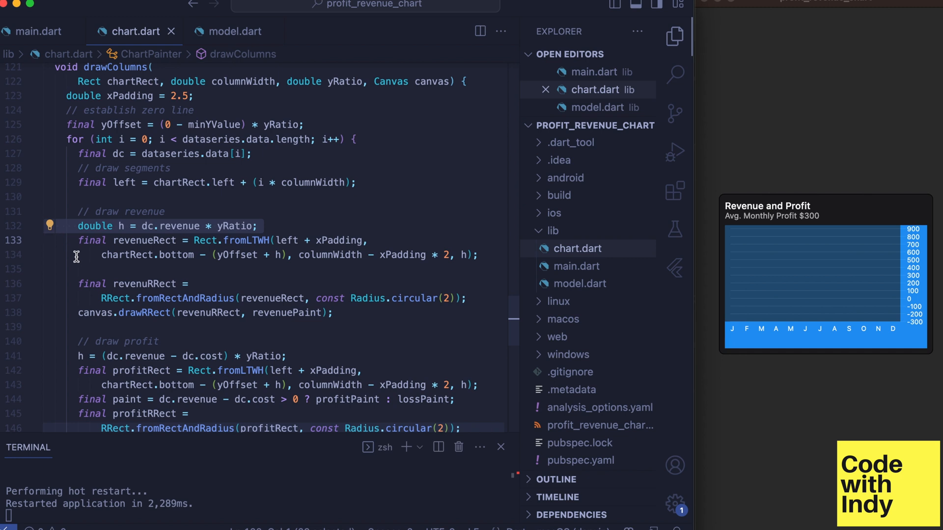
pyautogui.moveTo(235, 226)
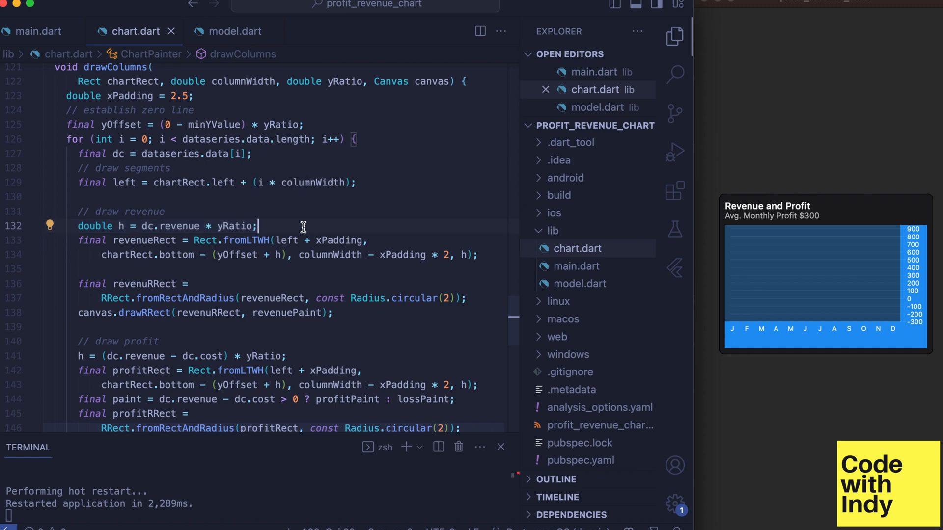
# - Add the comment //yRatio = Pixels/Dollar on the revenue height line
pyautogui.write('//yRatio')
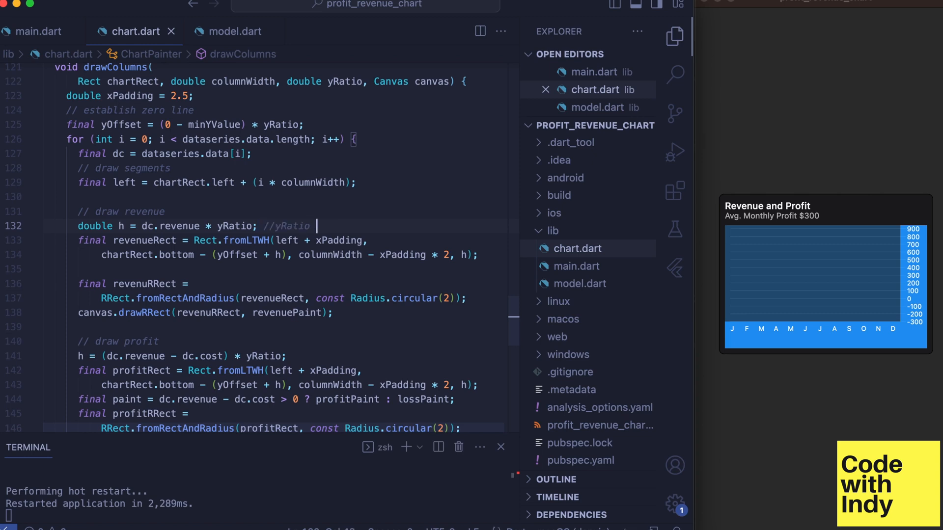
pyautogui.write('= Pixe')
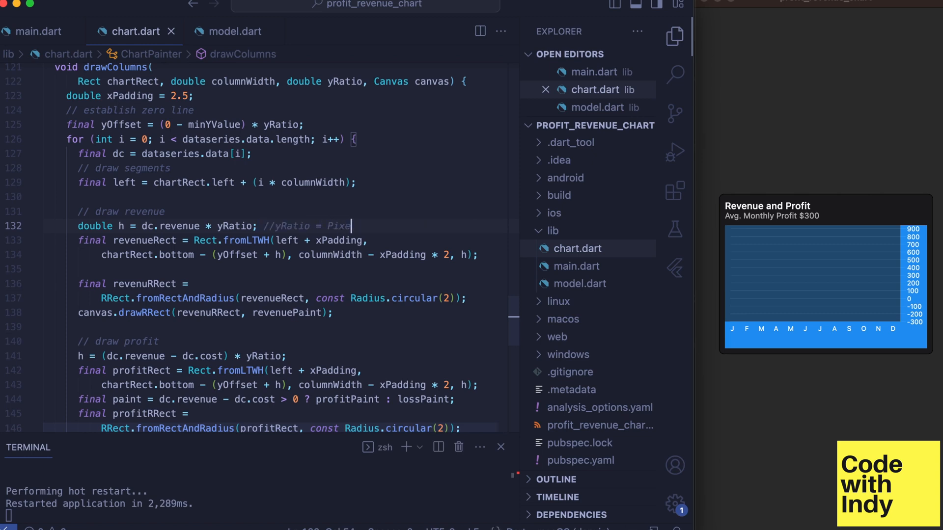
pyautogui.write('s/Dol')
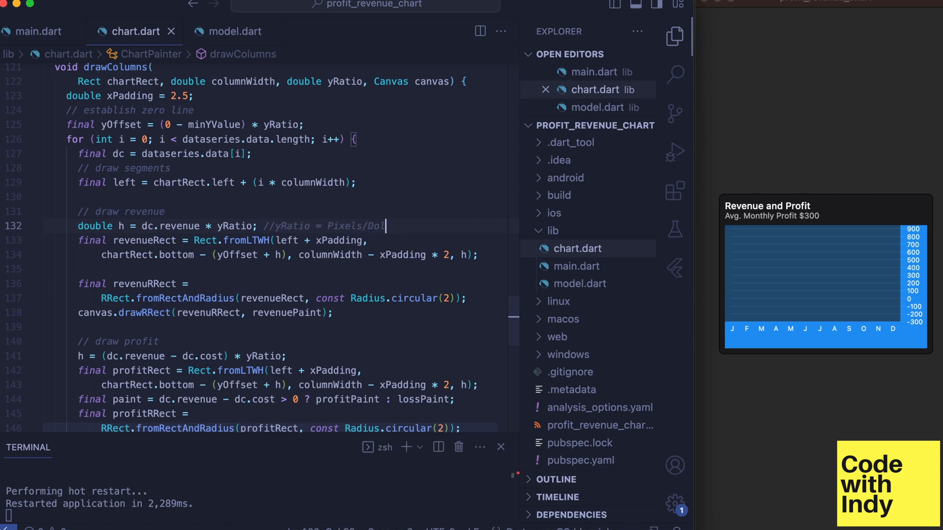
pyautogui.write('lar')
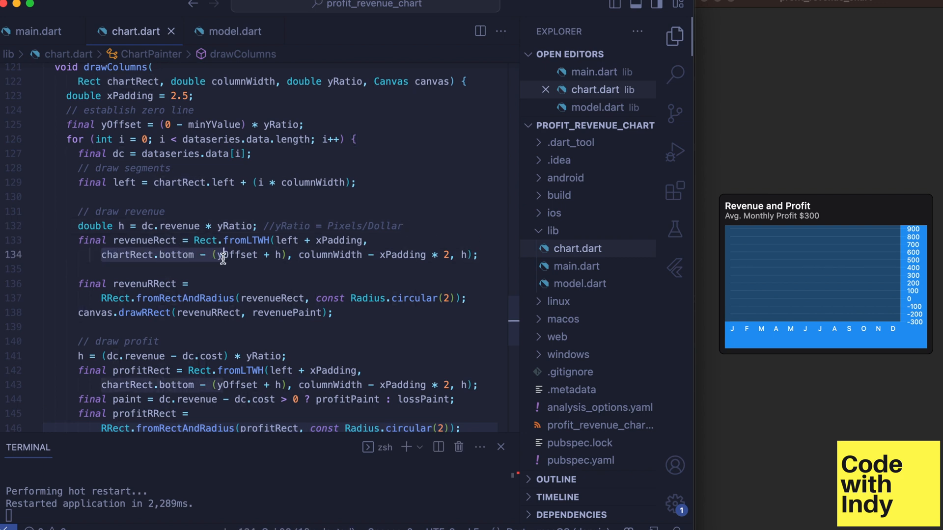
pyautogui.doubleClick(235, 254)
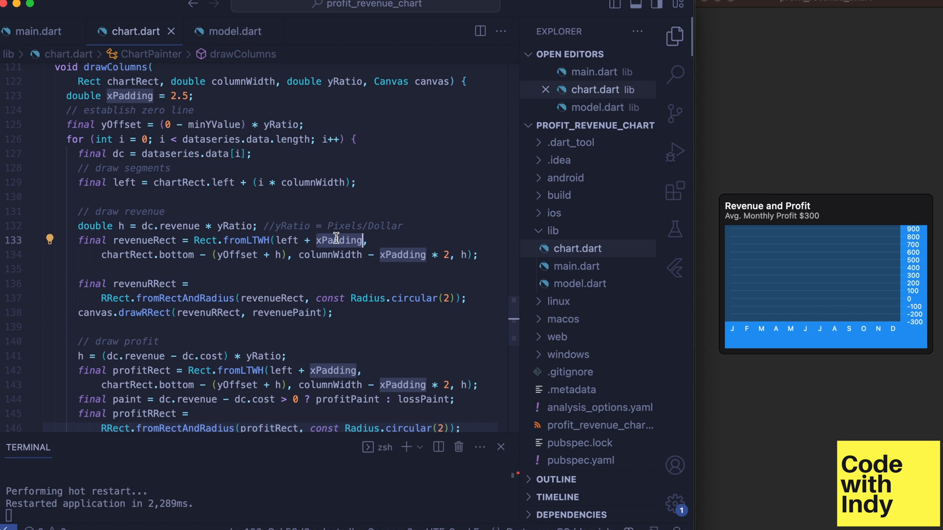
pyautogui.moveTo(339, 240)
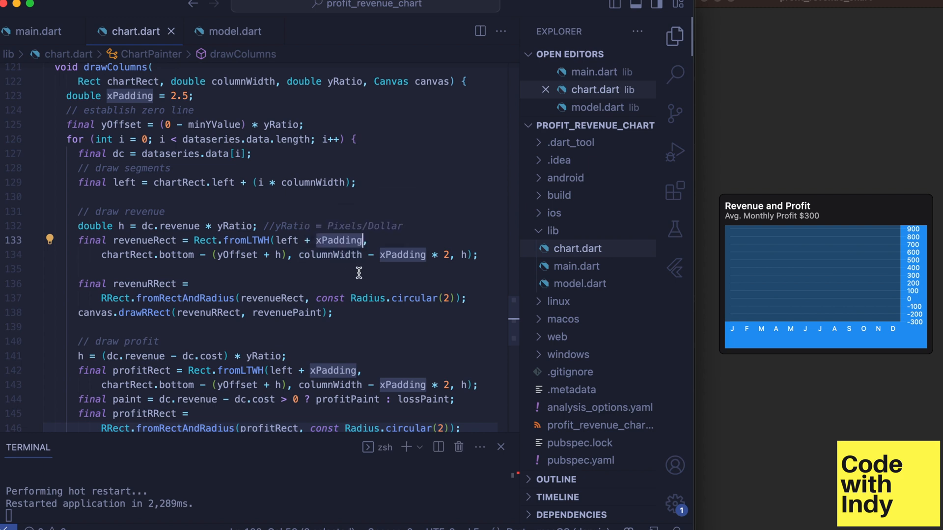
pyautogui.moveTo(385, 285)
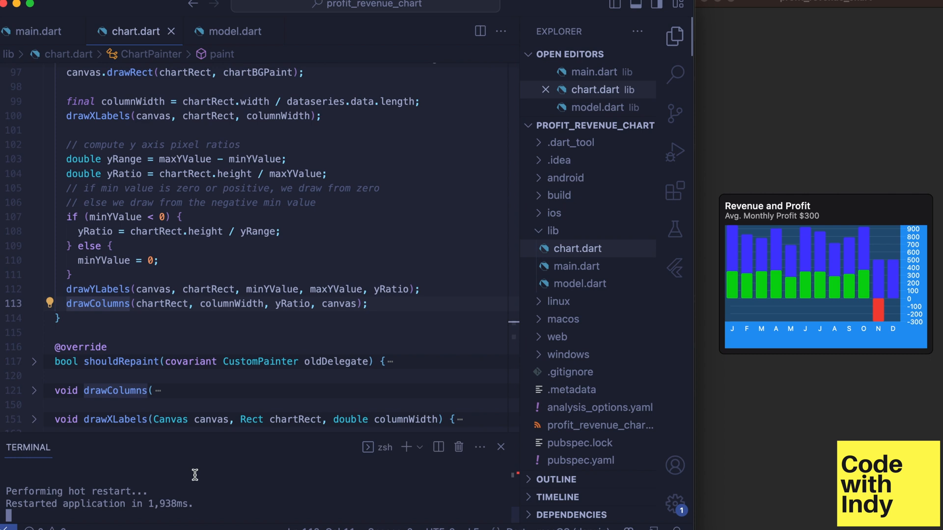
# - Call drawLegend(chartRect, canvas) from paint and comment out the chart background drawRect lines
pyautogui.write('drawLegend(chartRect, canvas);')
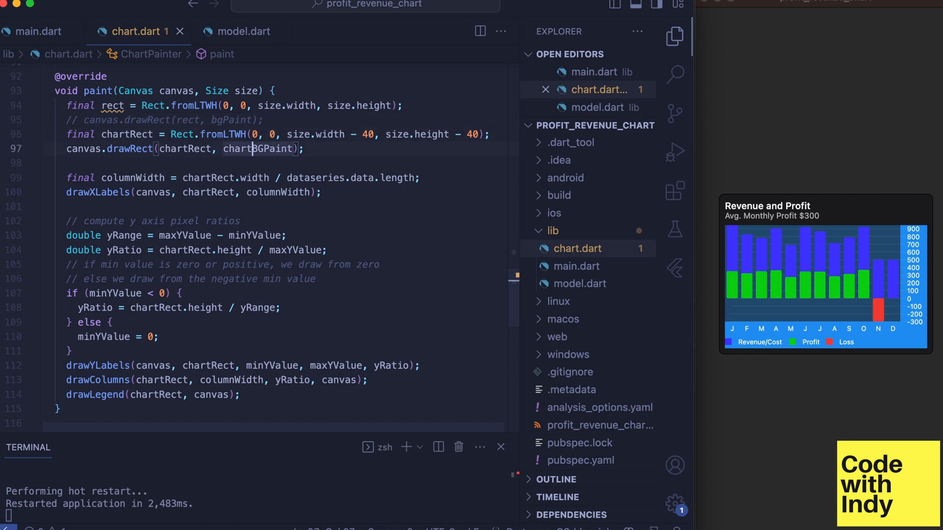
pyautogui.press('cmd+/')
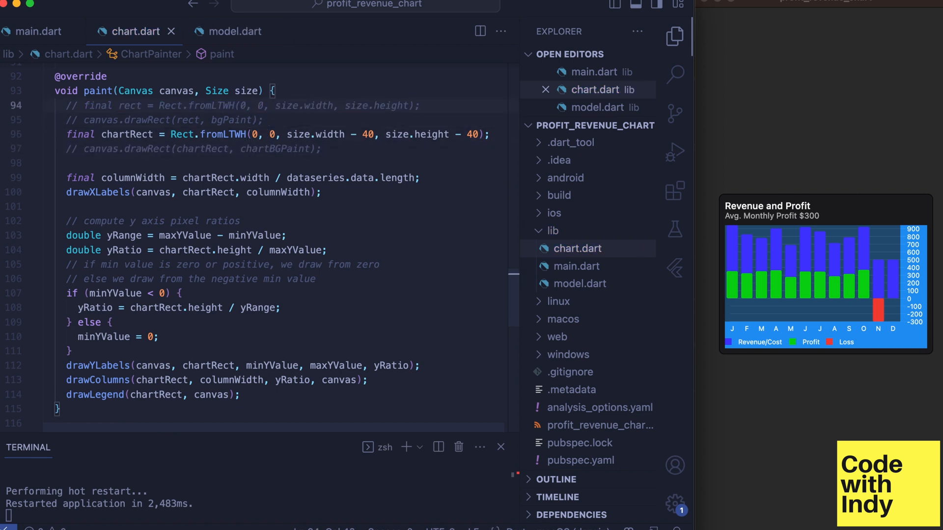
pyautogui.click(38, 31)
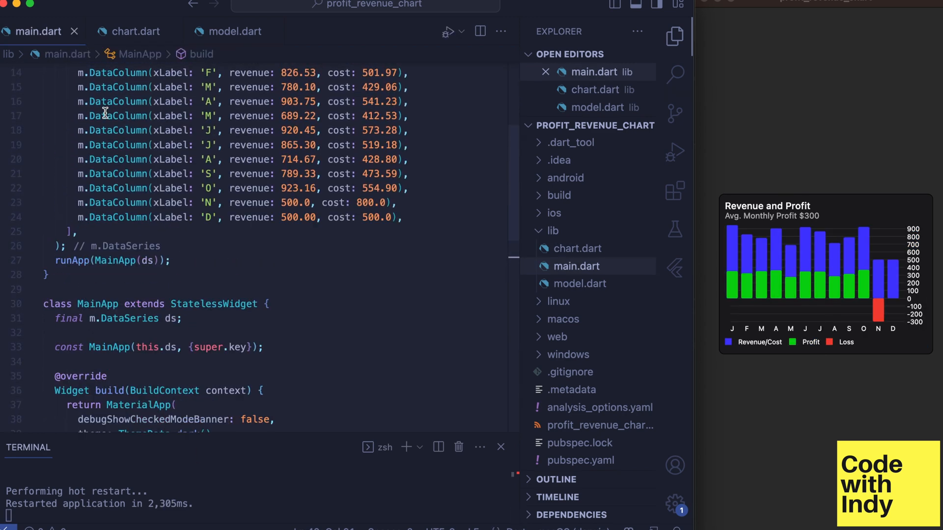
# - Change November's DataColumn cost in main.dart from 800.0 to 200.0
pyautogui.scroll(3)
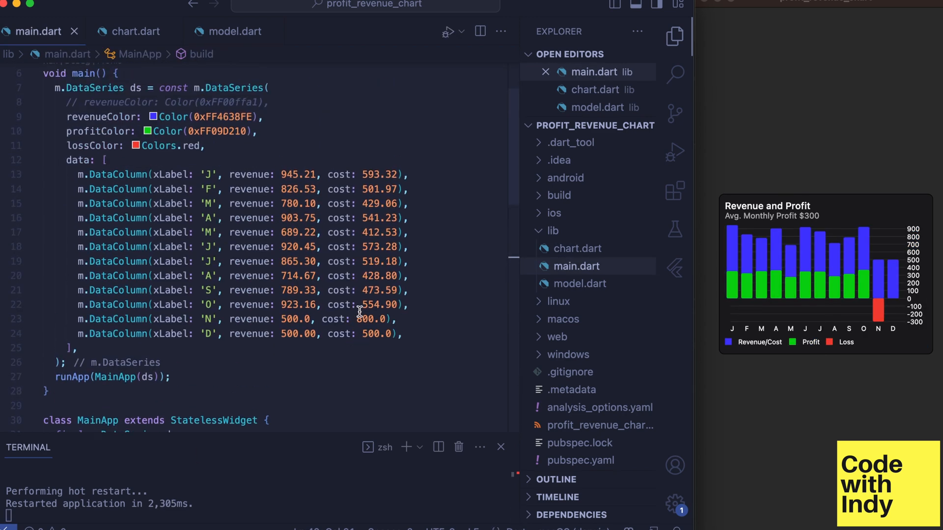
pyautogui.click(359, 319)
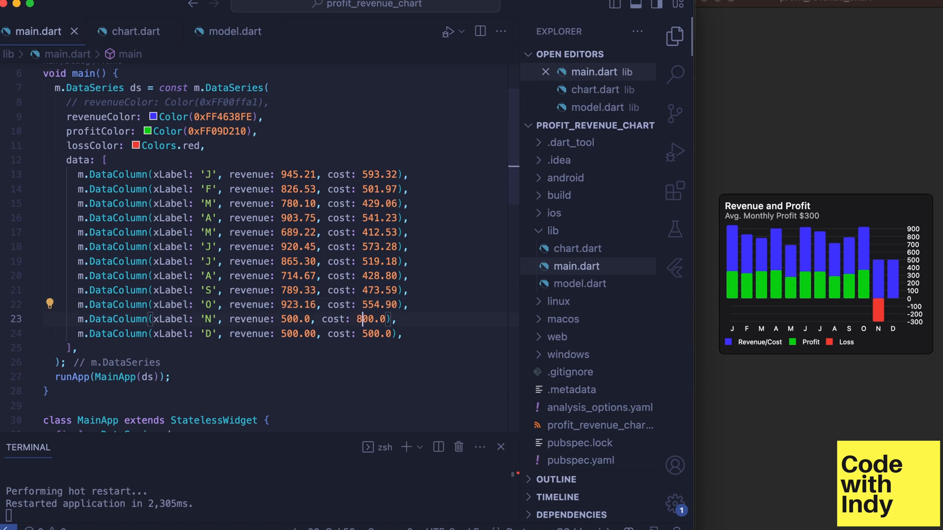
pyautogui.write('200.0')
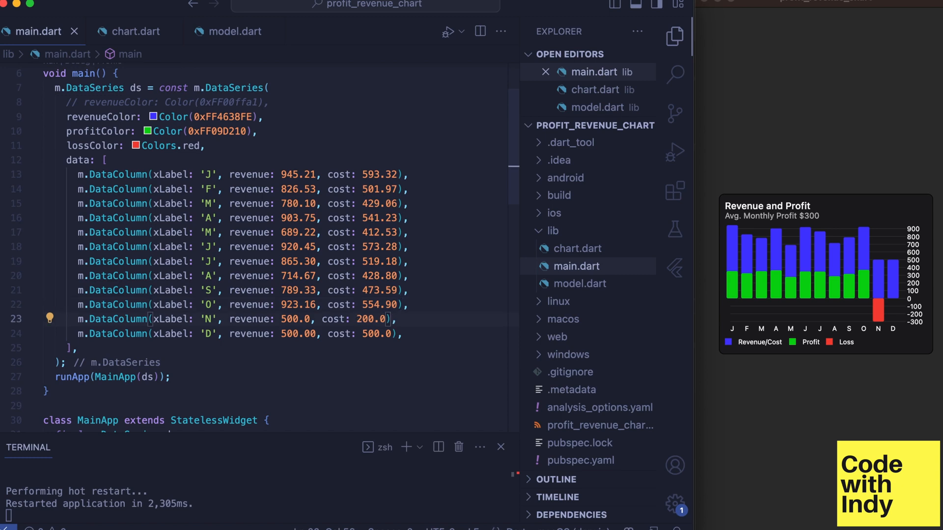